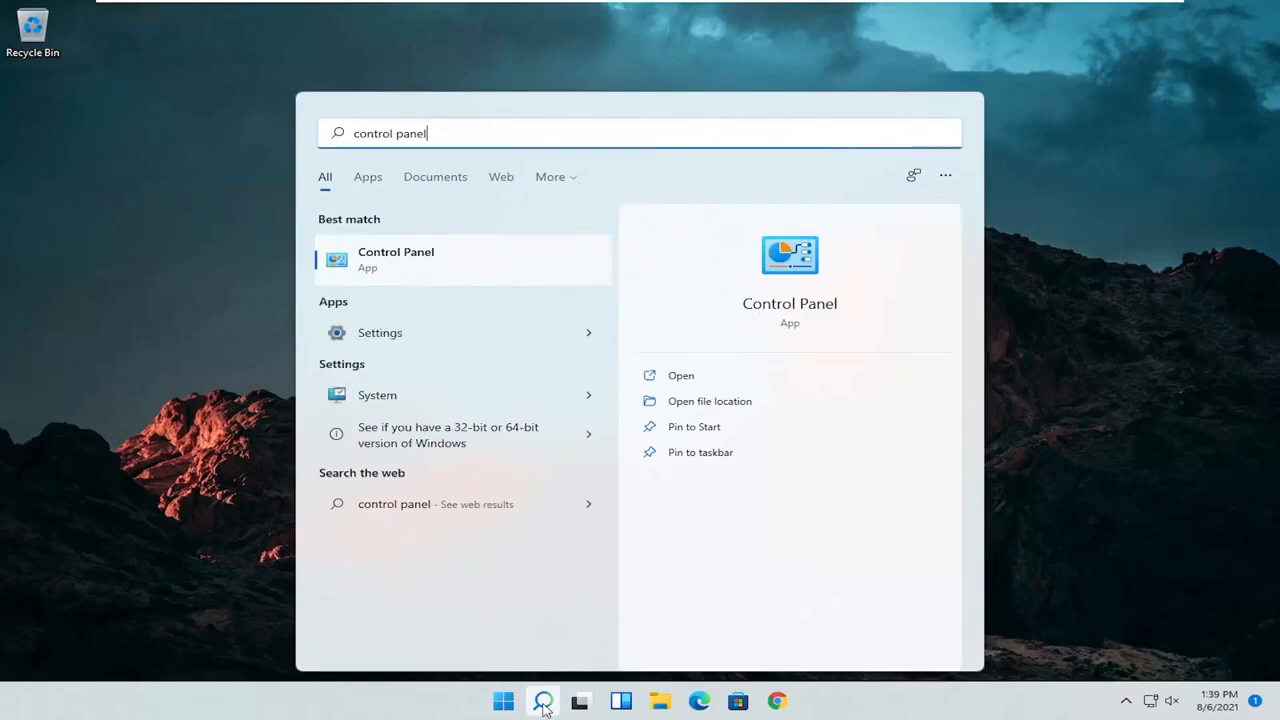
Open Control Panel from the Start search results.
click(543, 700)
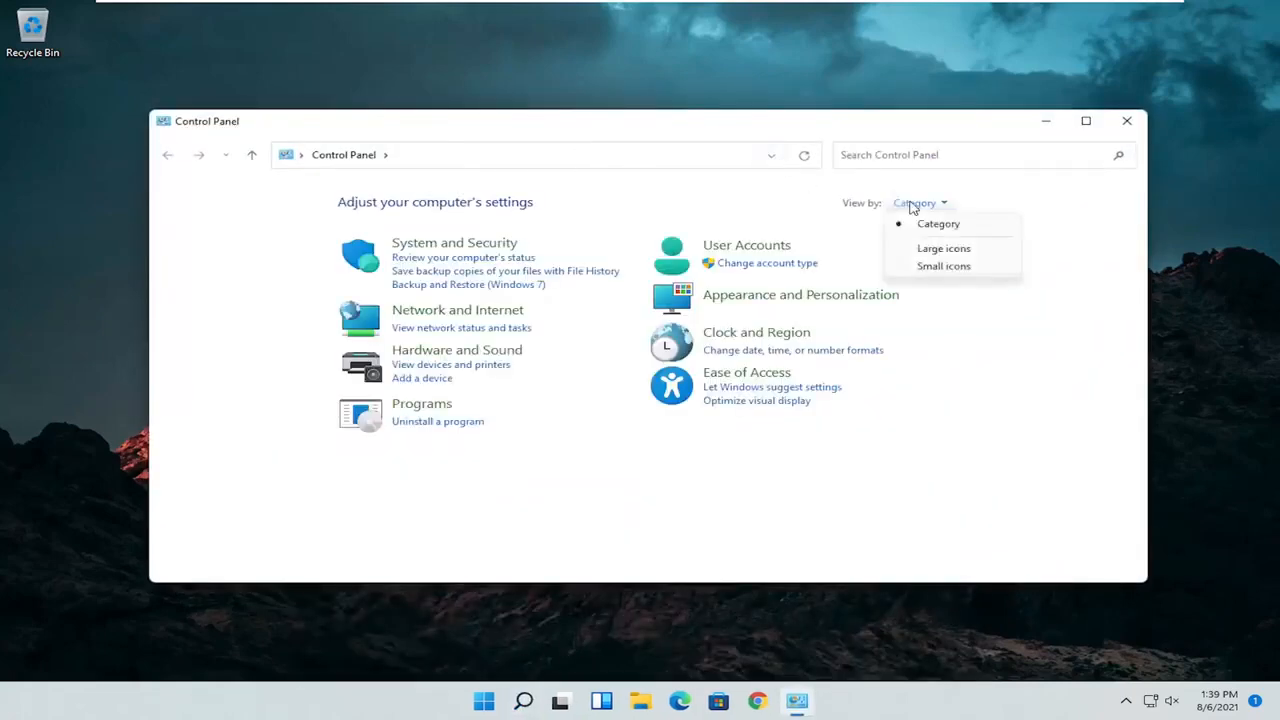
Switch Control Panel's View by setting to Large icons.
click(943, 248)
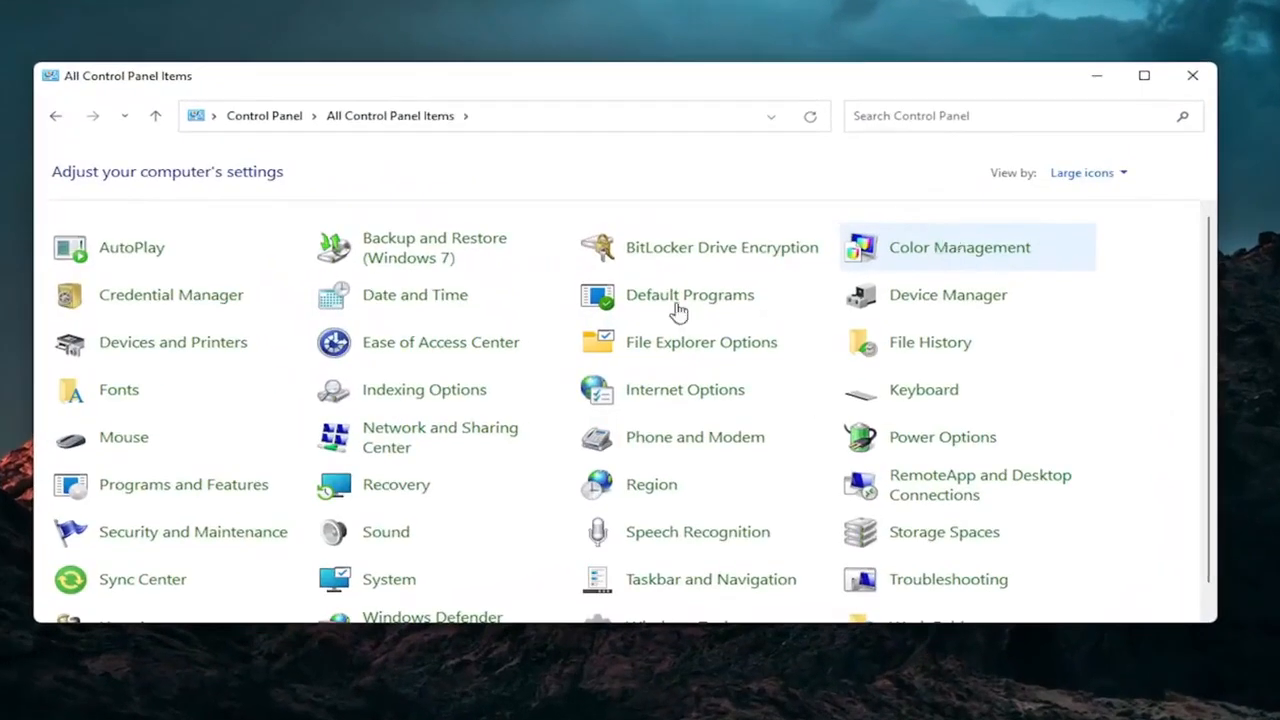
mouse_move(123, 438)
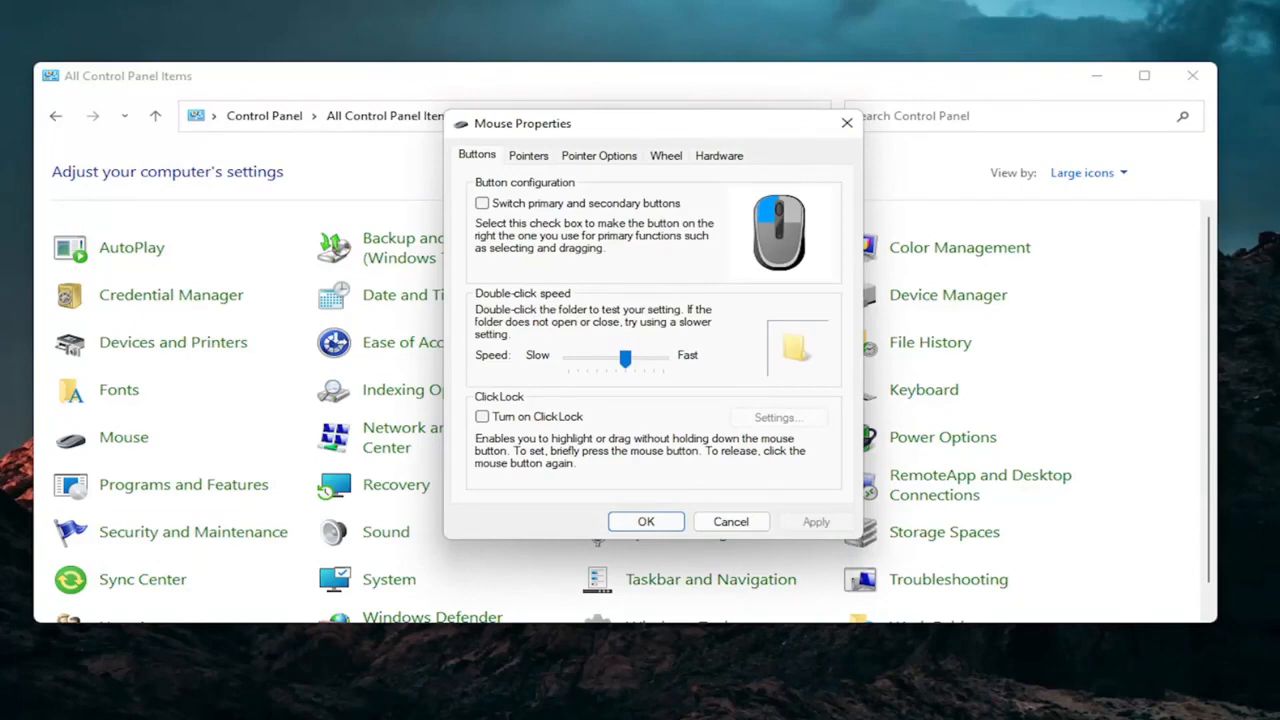
mouse_move(994, 216)
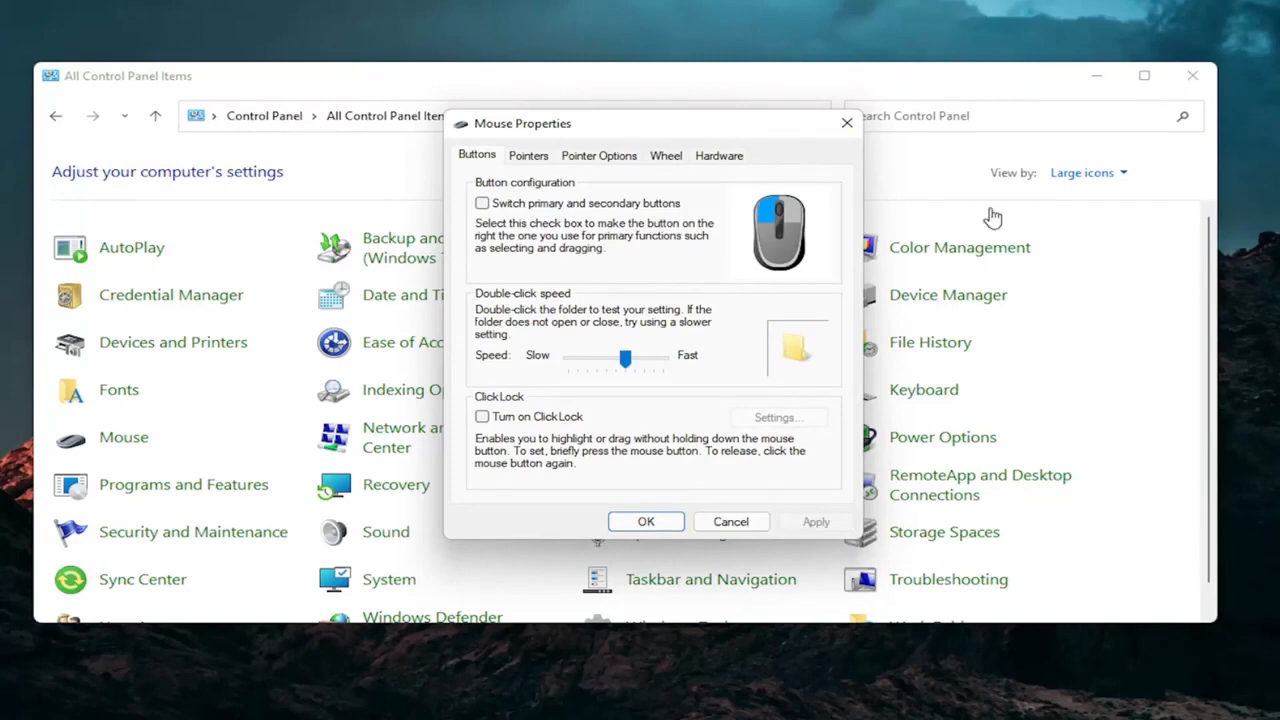
mouse_move(783, 161)
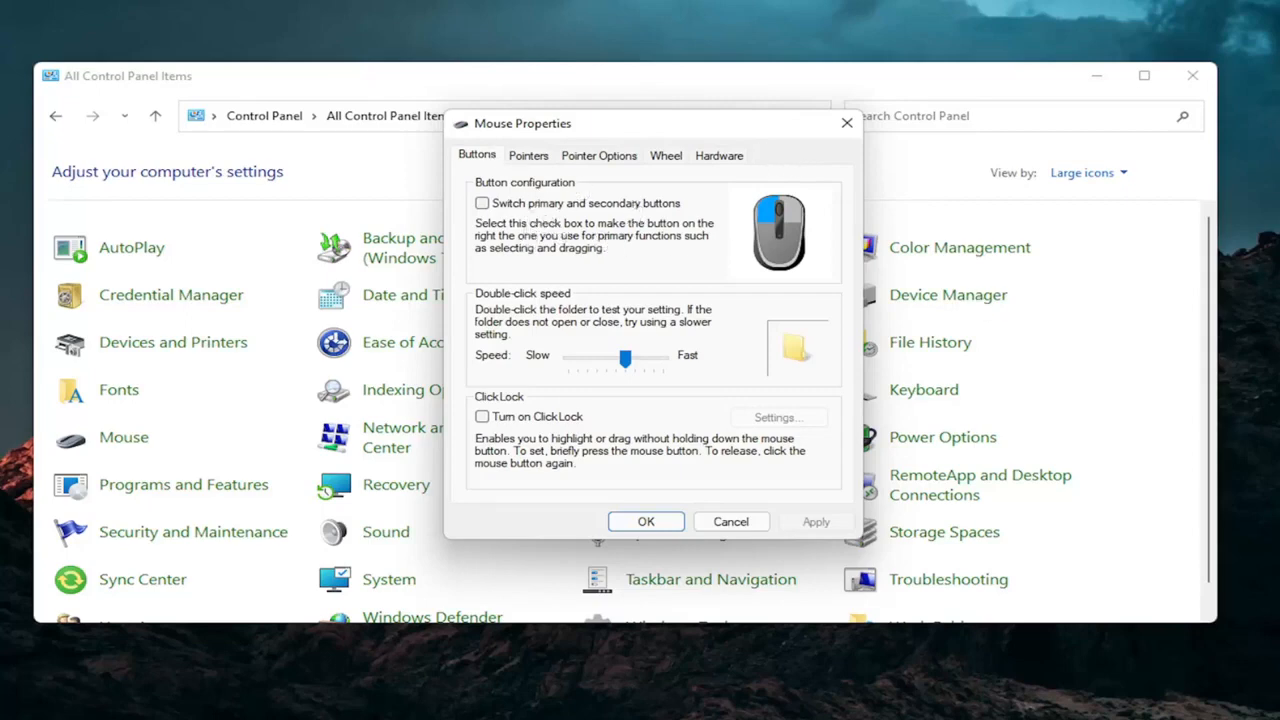
mouse_move(560, 278)
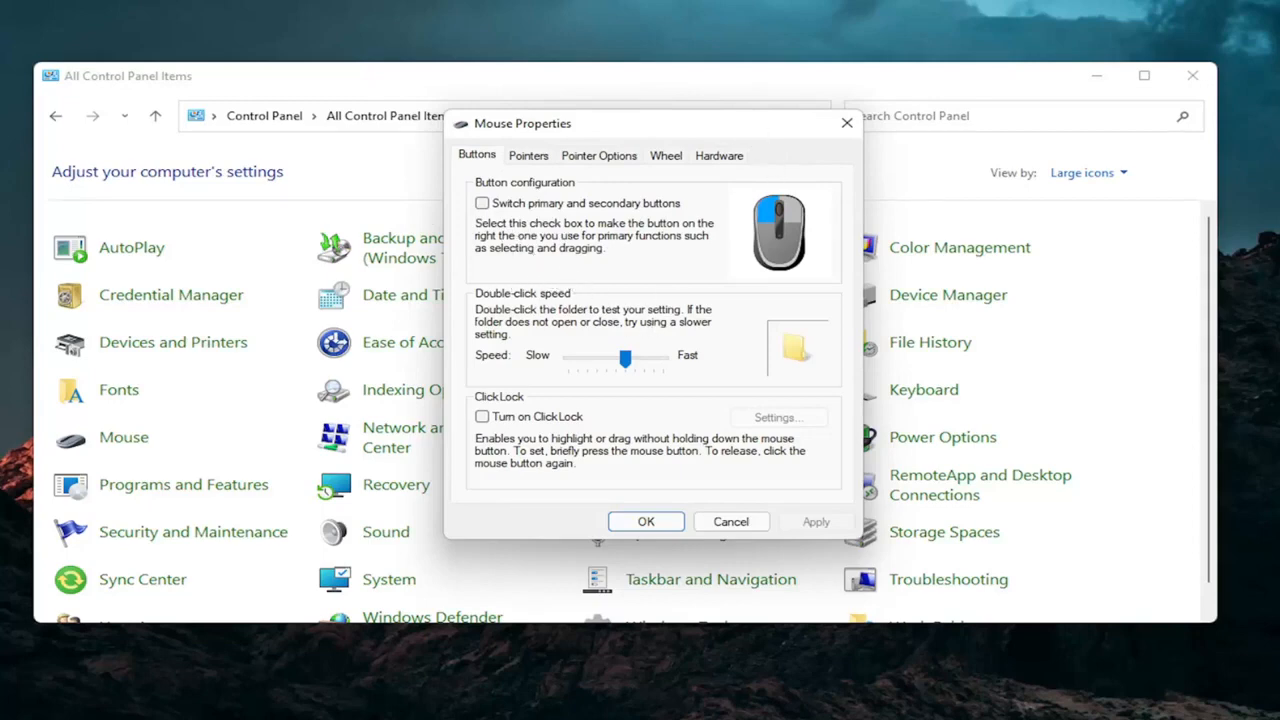
mouse_move(762, 186)
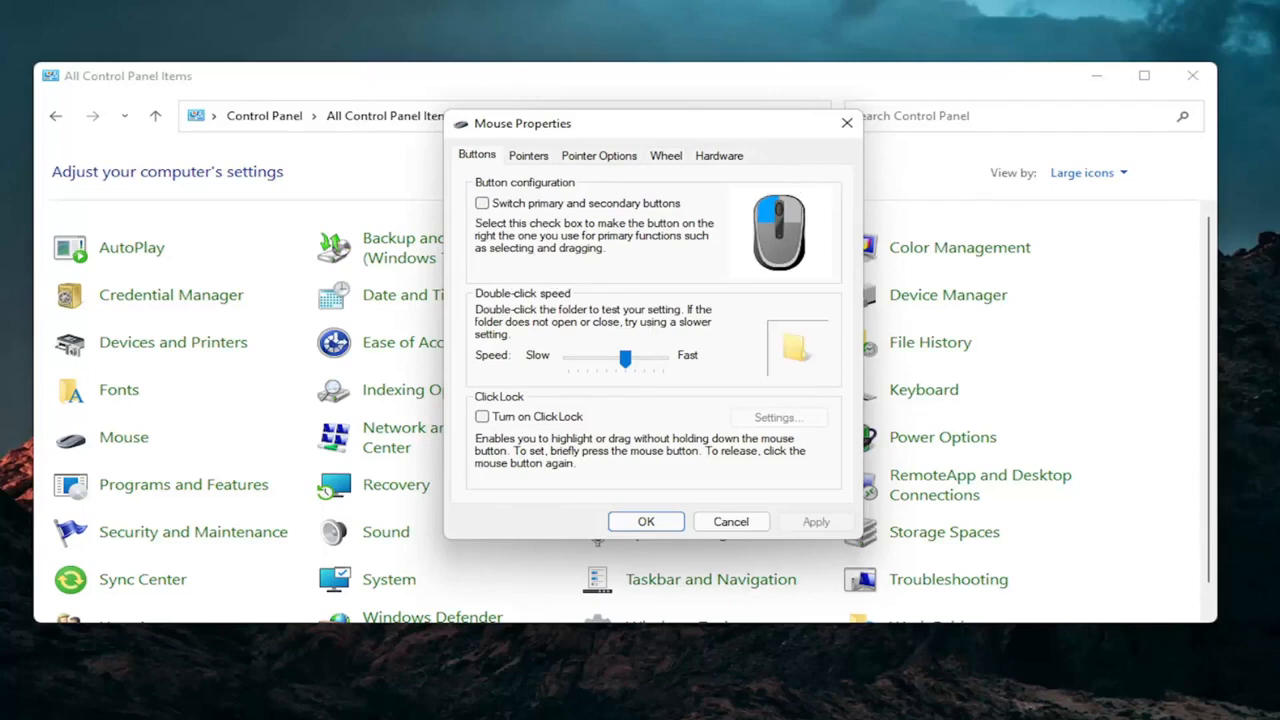
mouse_move(1167, 96)
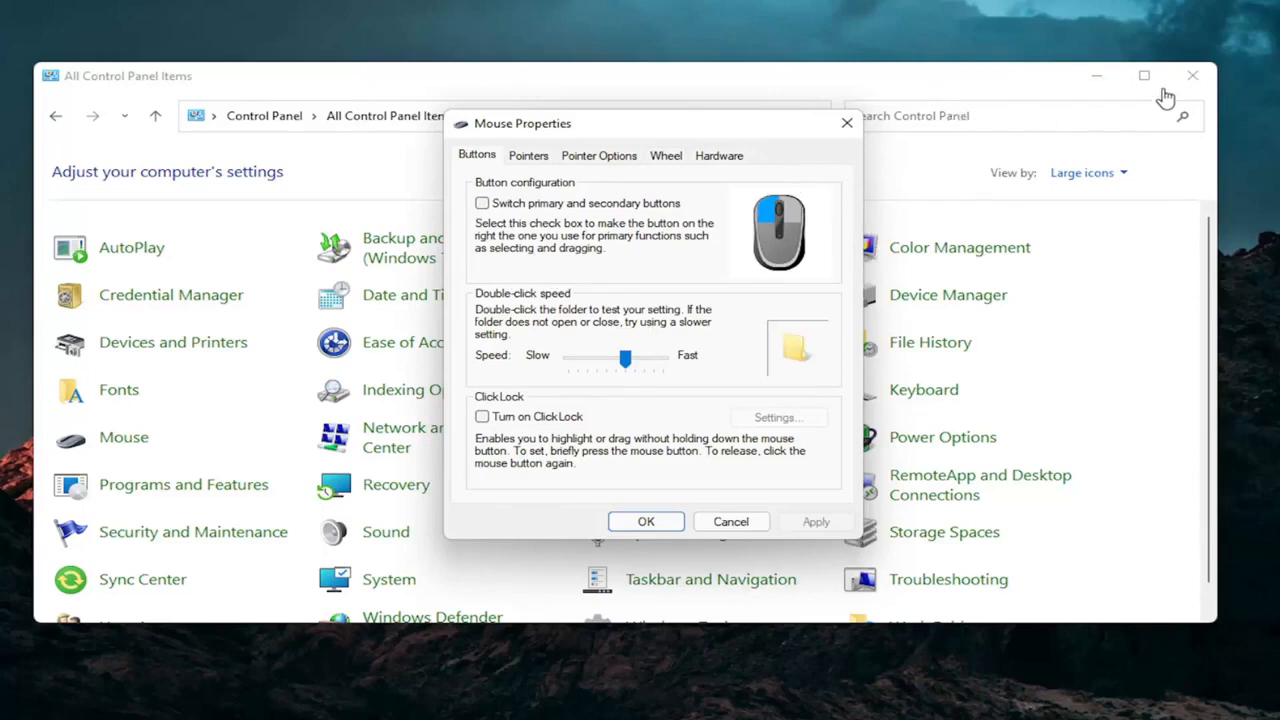
Search for 'device Manager' and open Device Manager from the results.
click(543, 700)
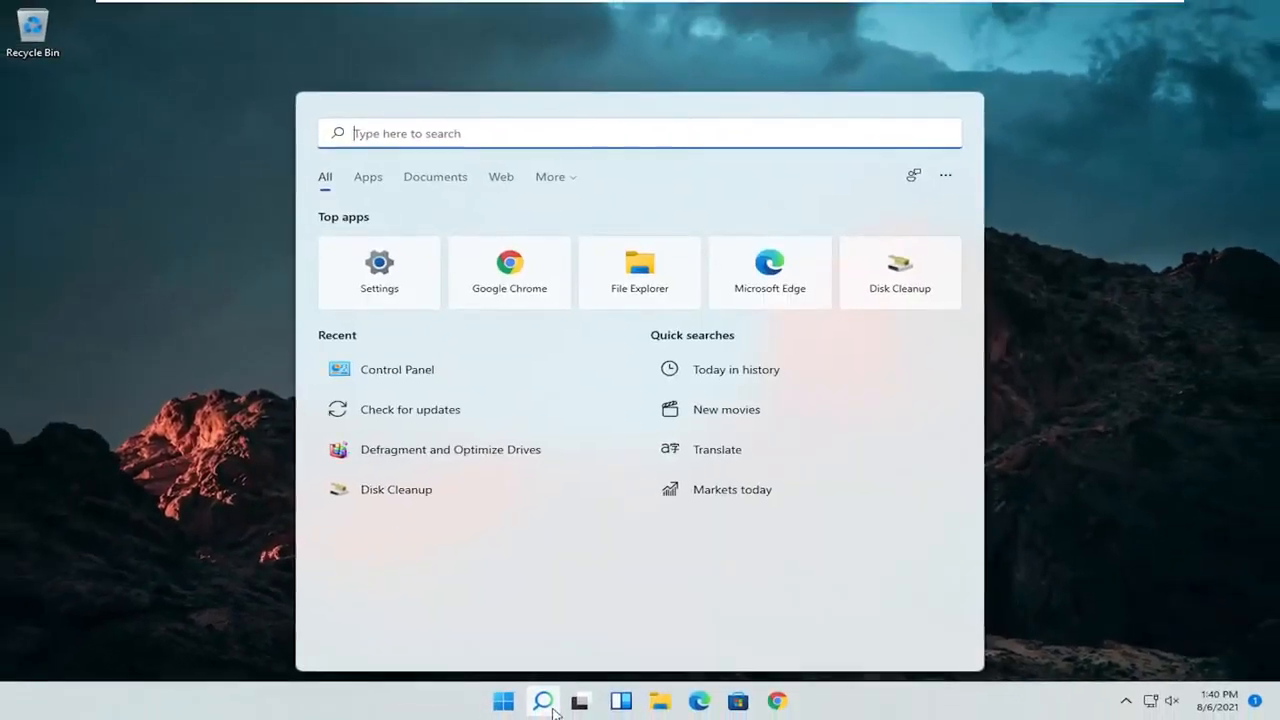
text(device Manager)
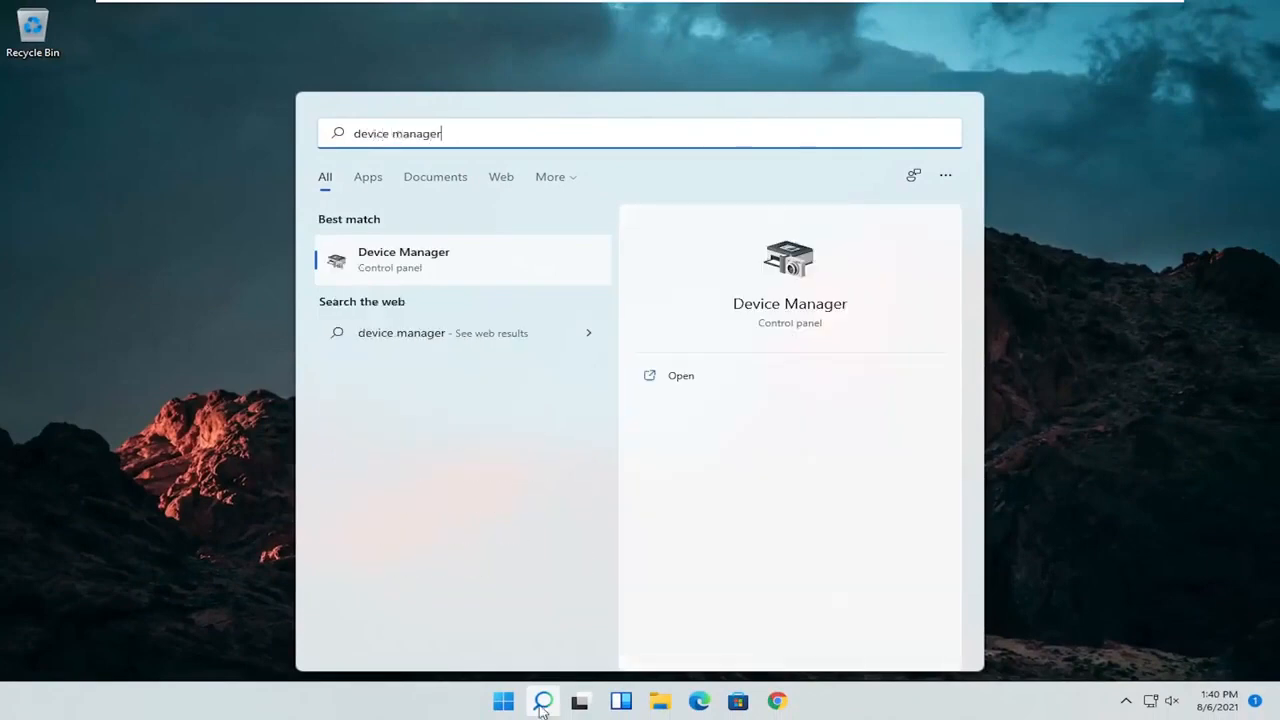
click(403, 259)
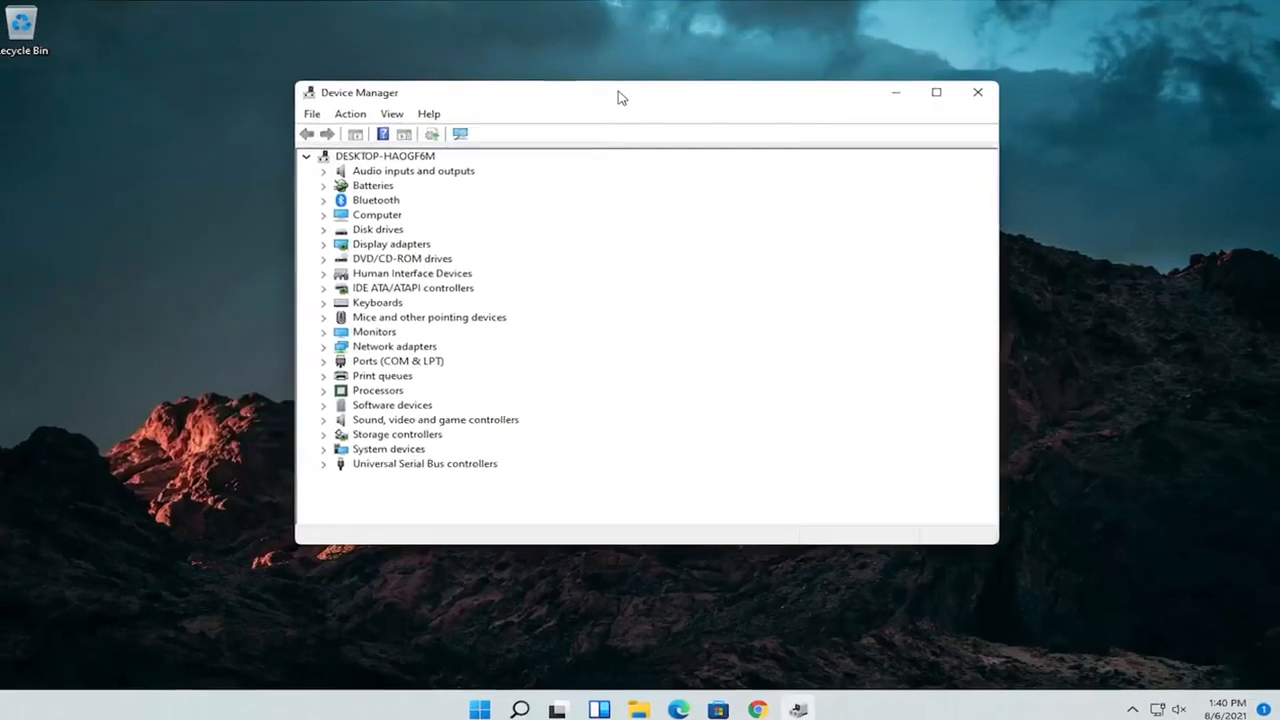
Expand Mice and other pointing devices and choose Update driver for HID-compliant mouse.
click(324, 317)
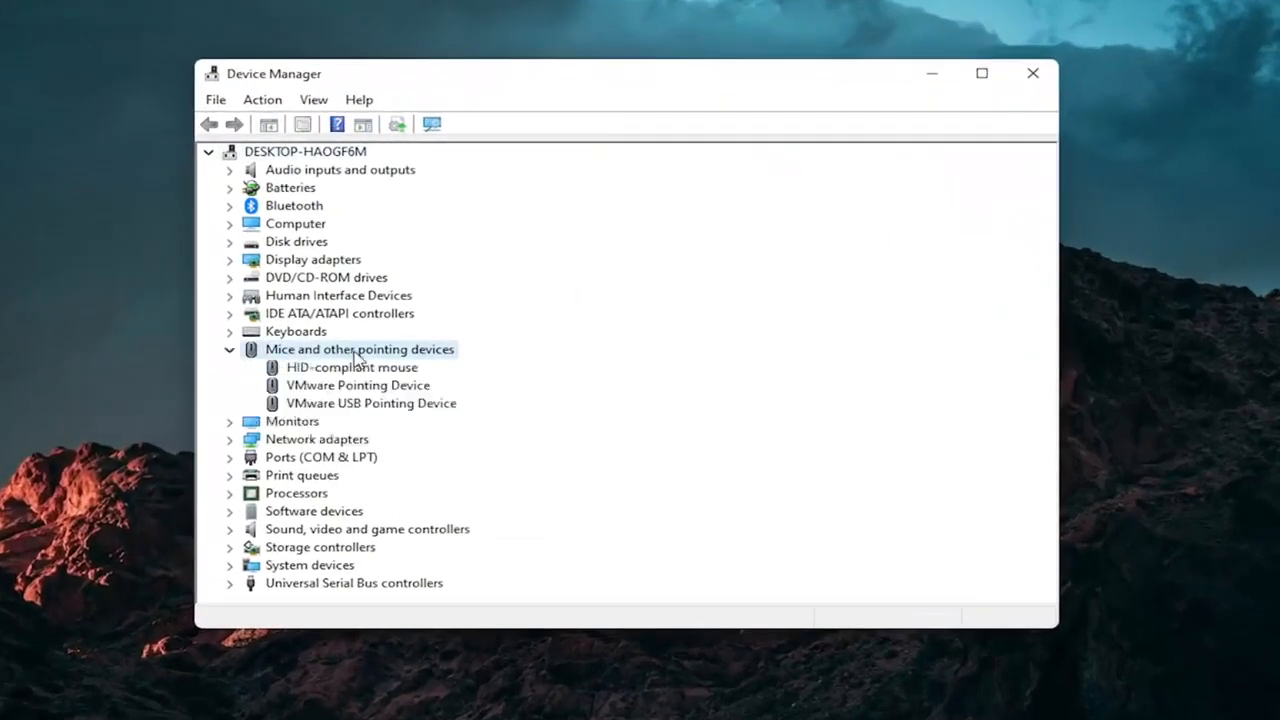
right_click(352, 367)
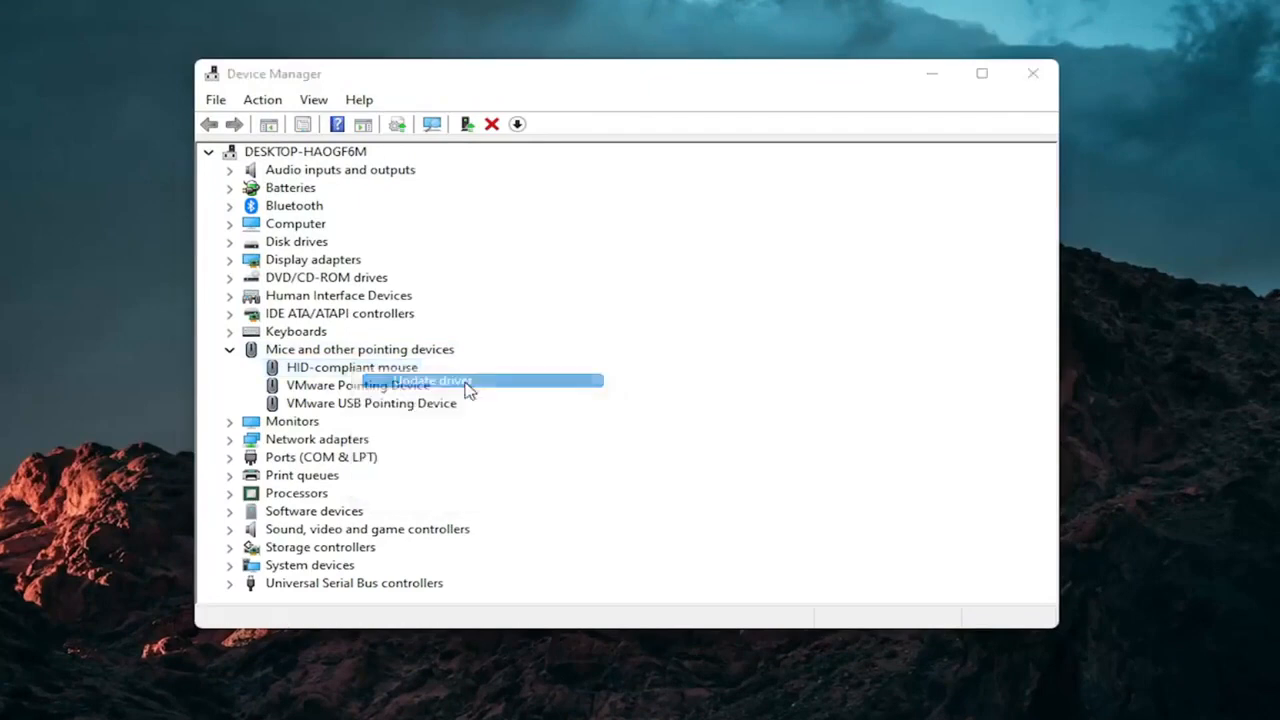
click(428, 380)
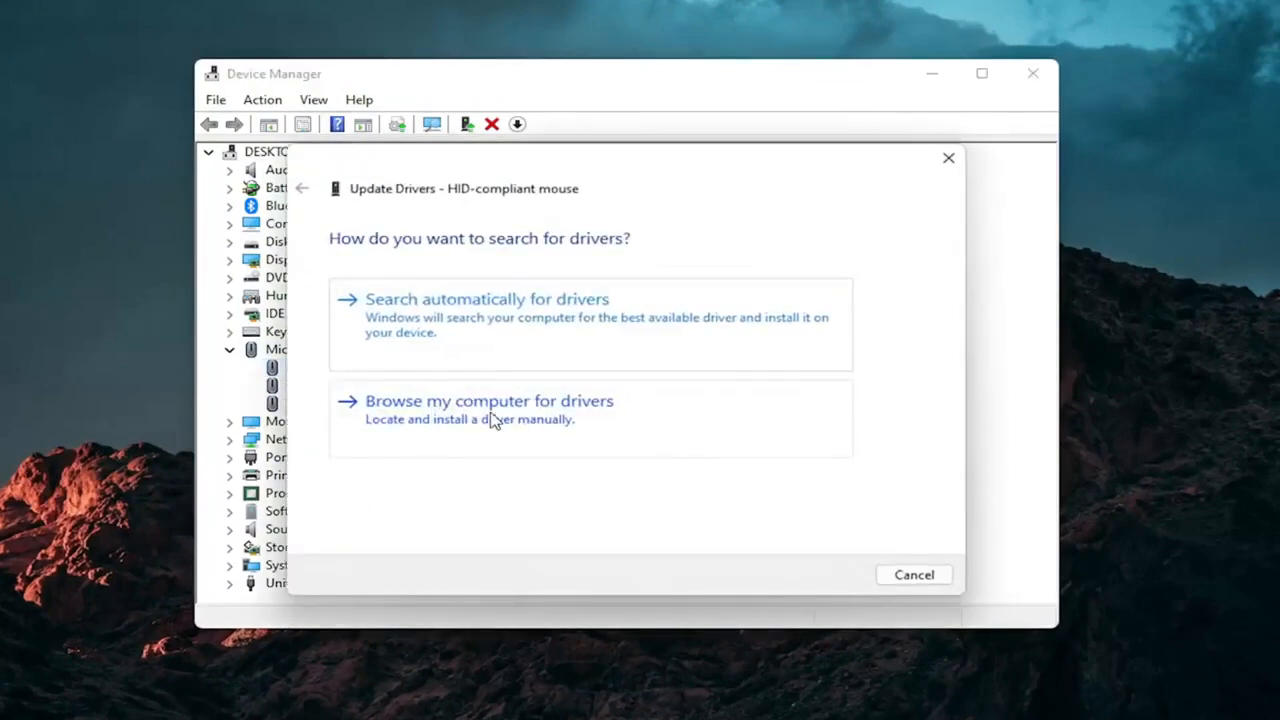
Install the HID-compliant mouse driver from the list of drivers on the computer.
click(489, 400)
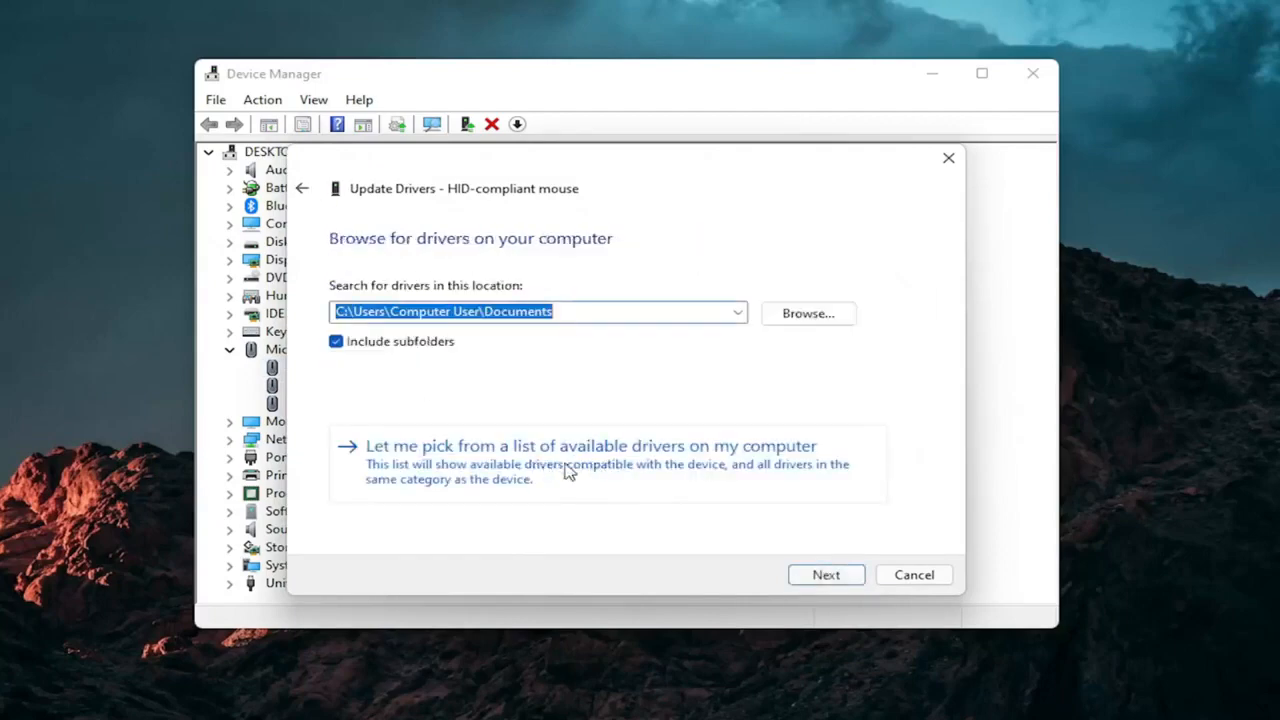
click(590, 445)
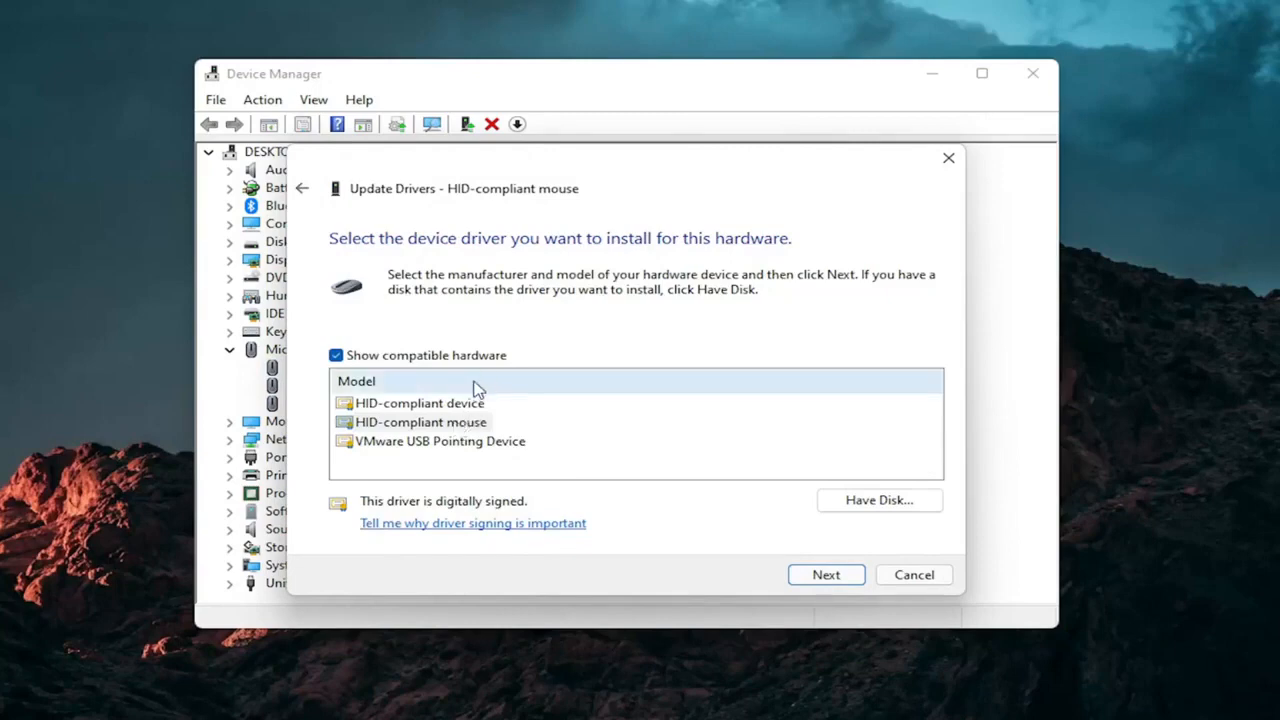
mouse_move(398, 388)
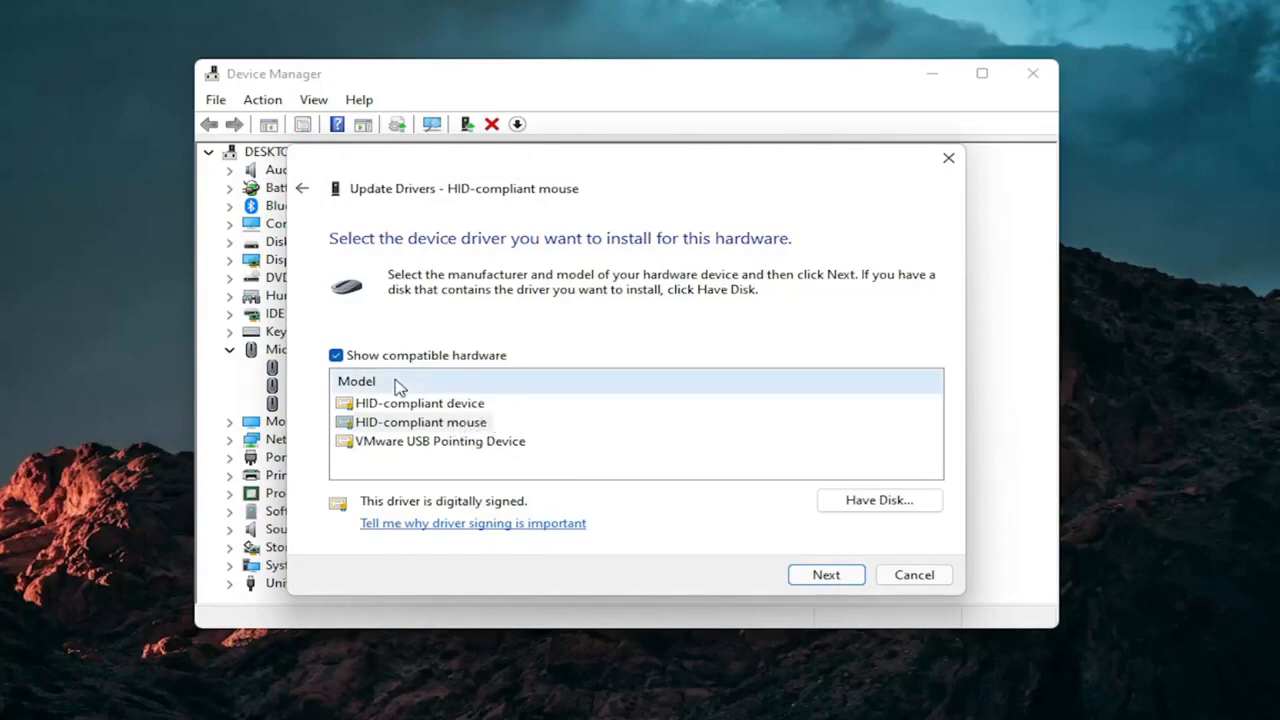
click(825, 574)
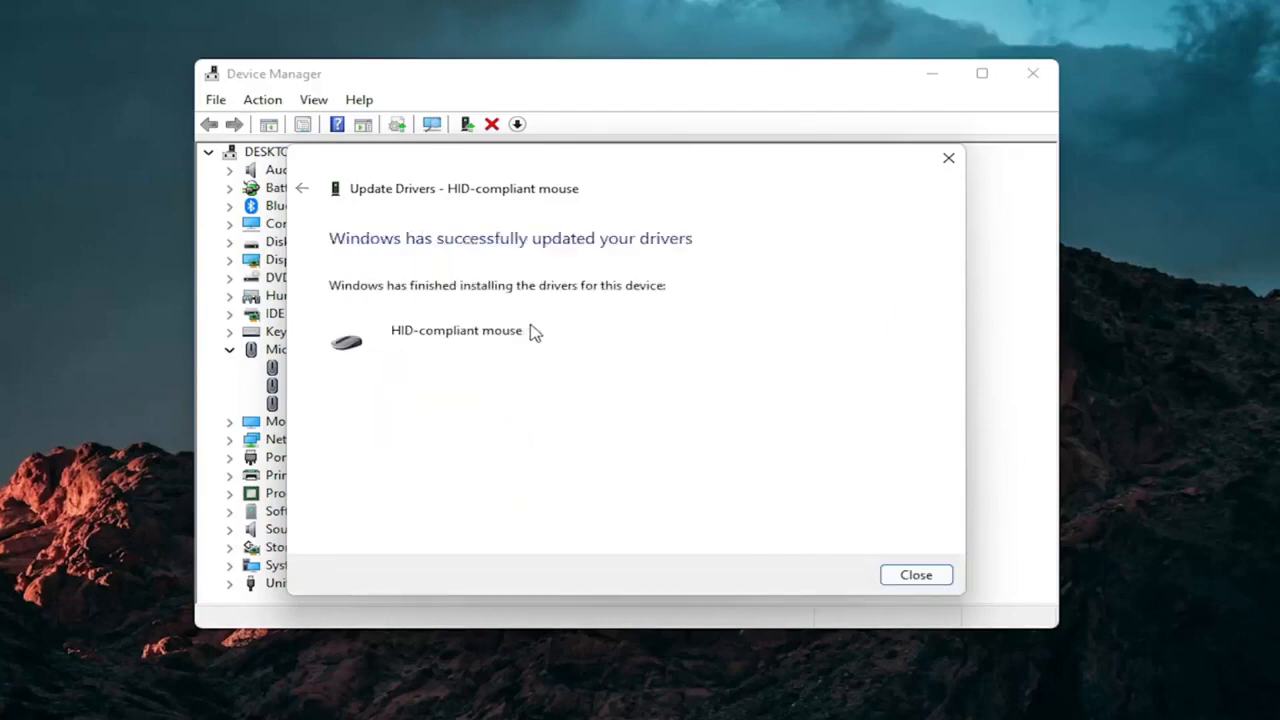
click(915, 574)
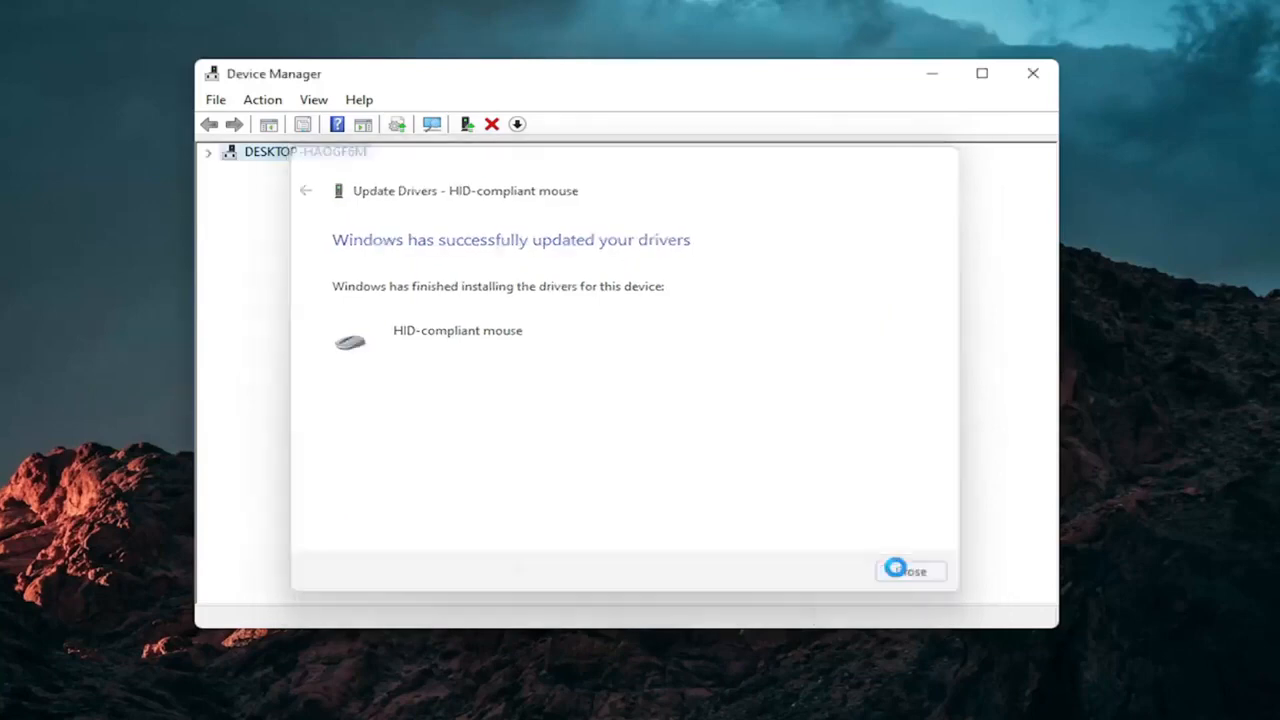
Close Device Manager and open the Troubleshoot settings through Start search.
click(908, 570)
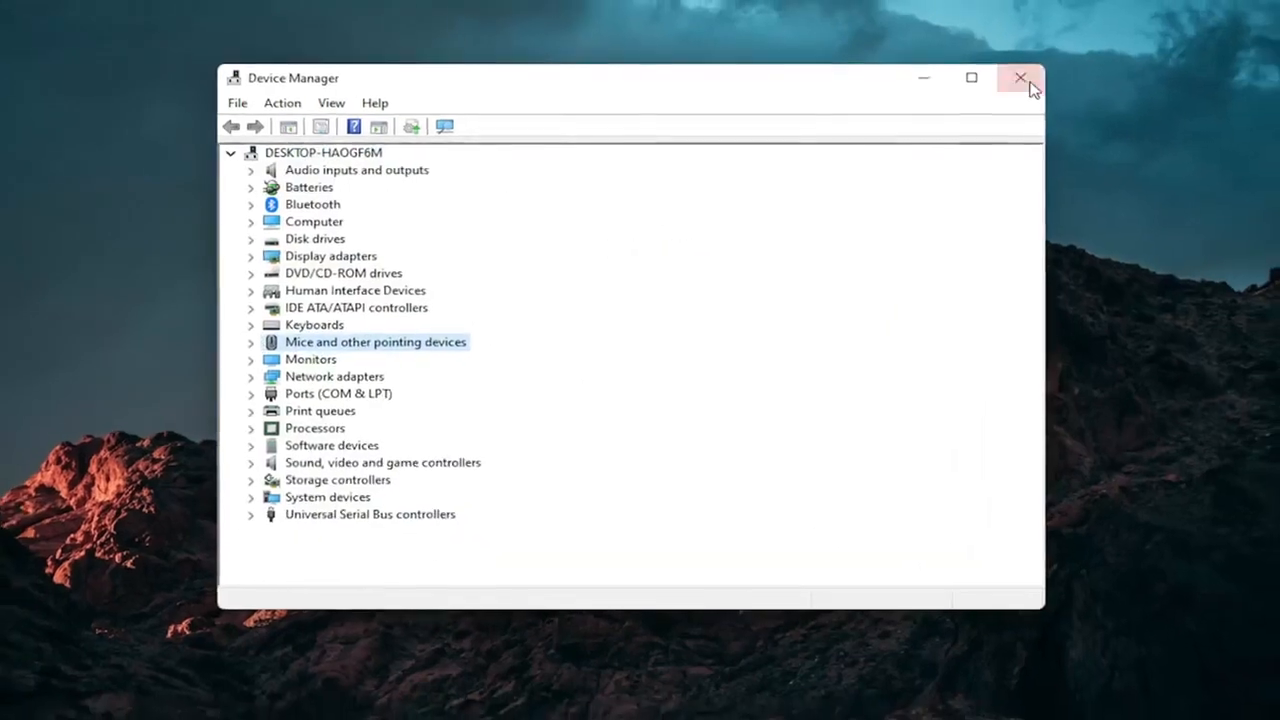
click(1020, 78)
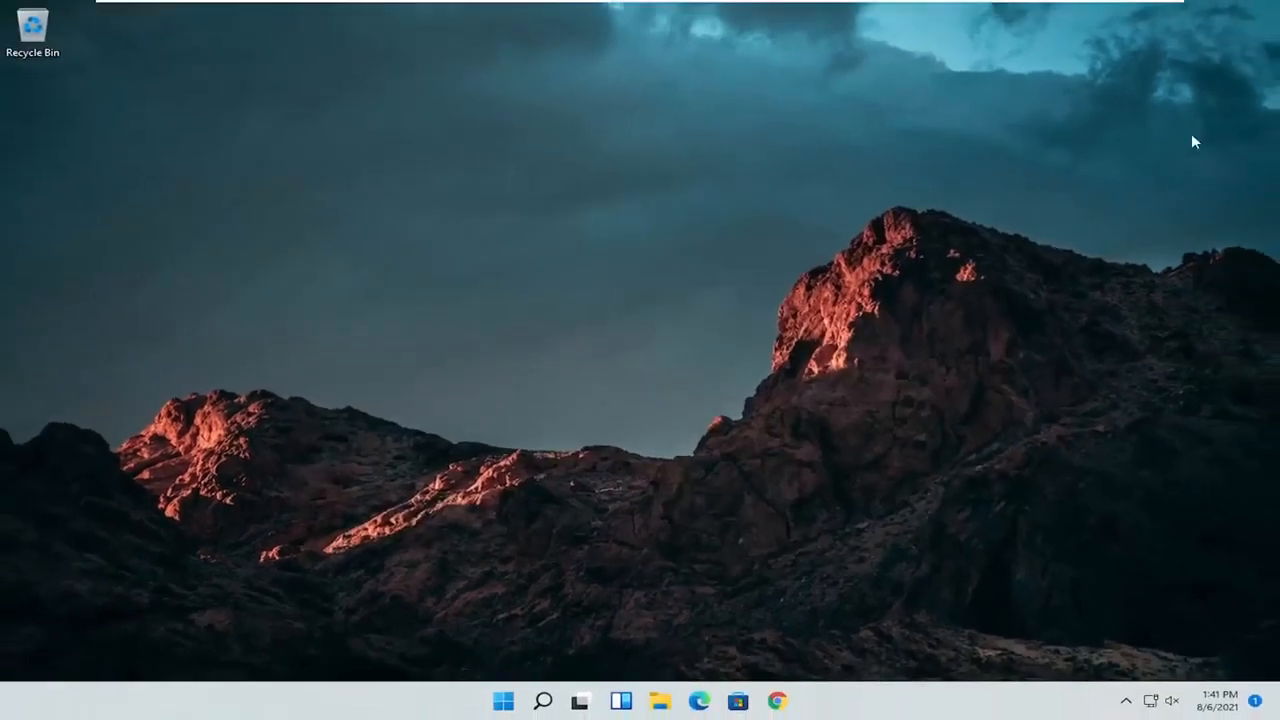
mouse_move(460, 470)
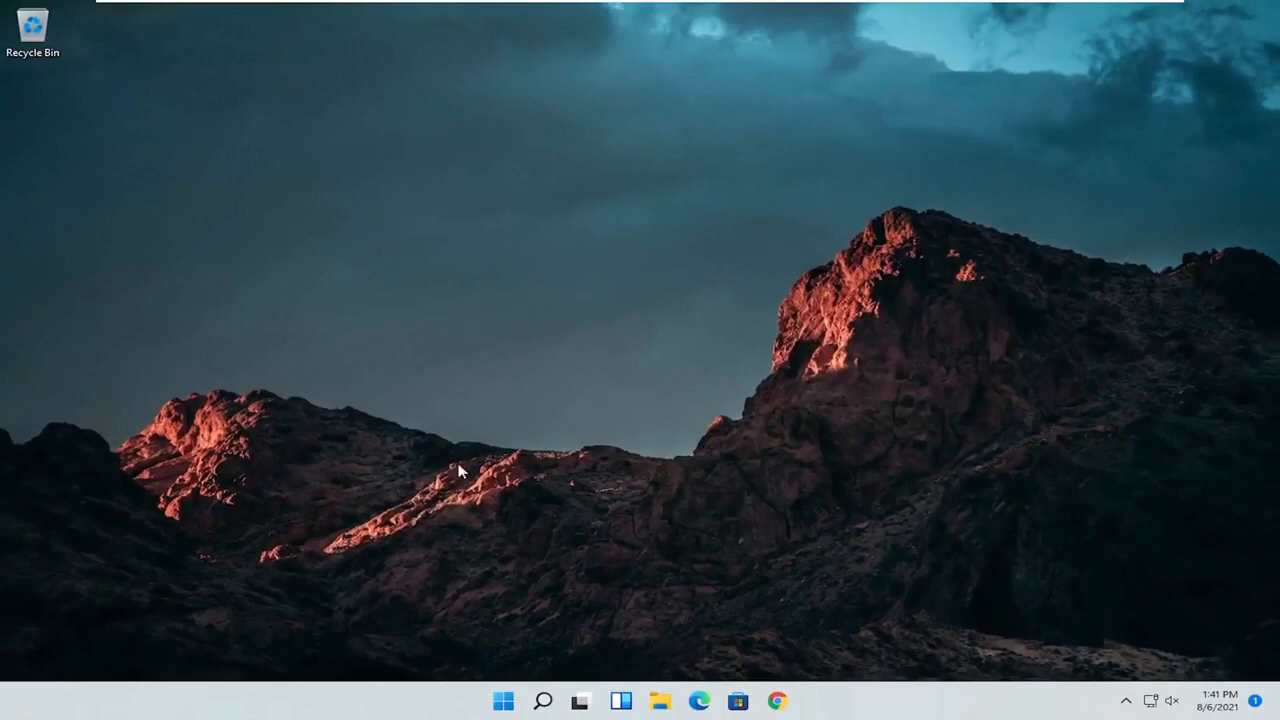
click(543, 700)
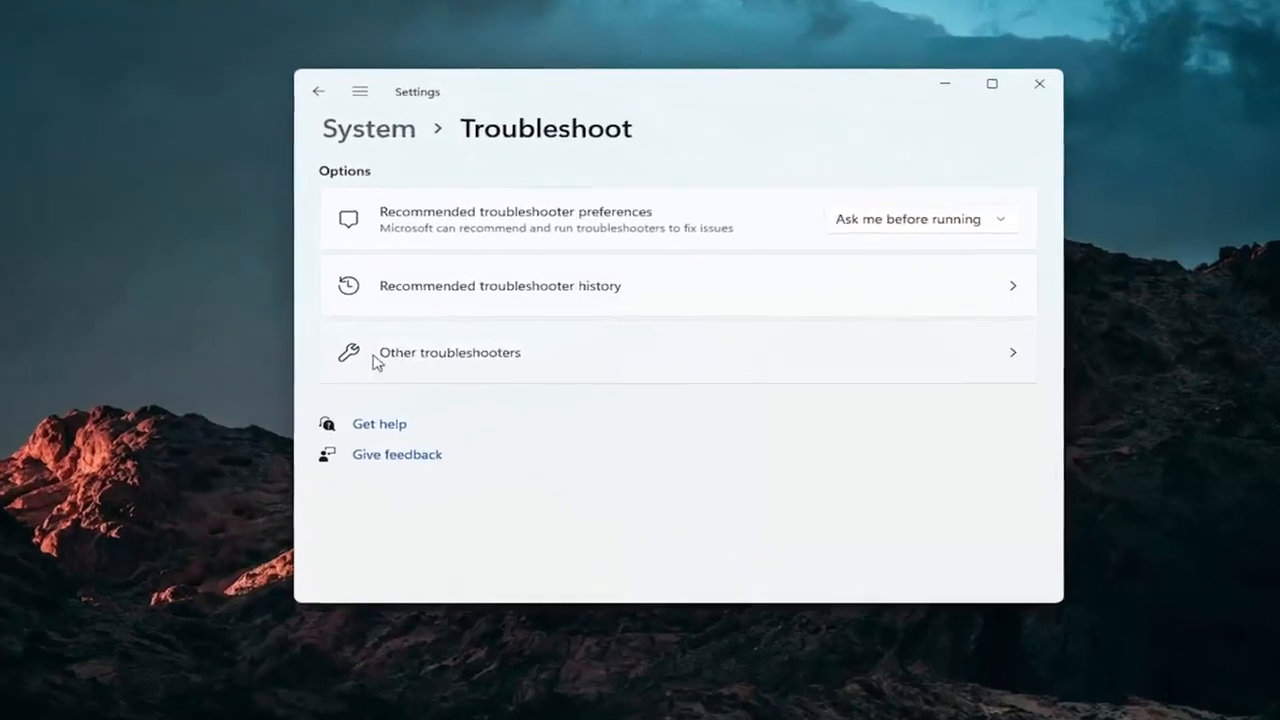
Run the Keyboard troubleshooter under Other troubleshooters and close its no-changes report.
click(449, 352)
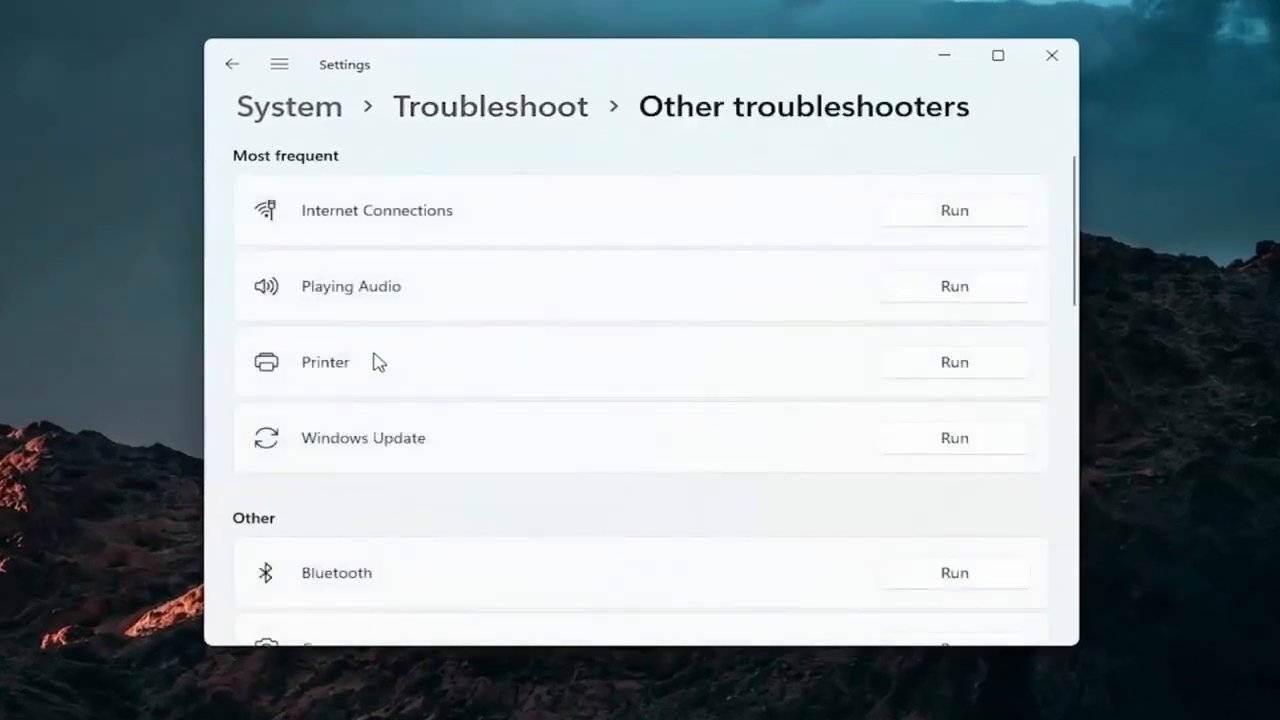
scroll(down, 3)
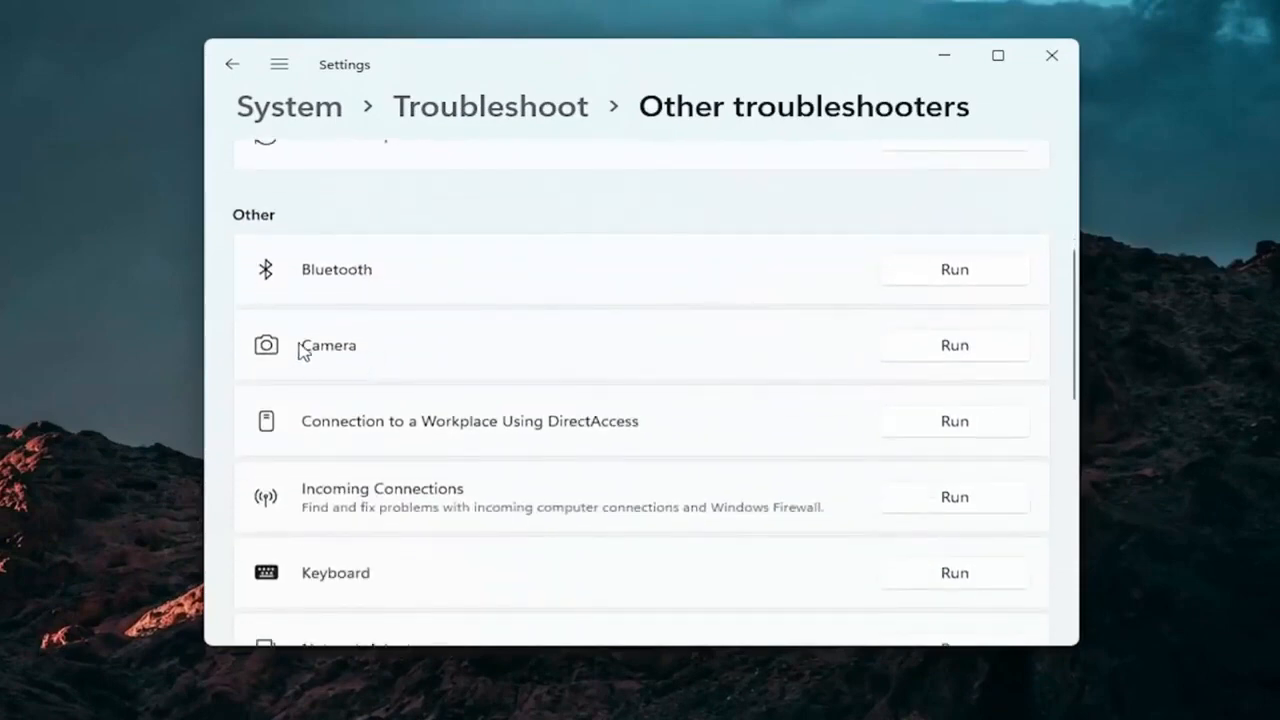
mouse_move(289, 298)
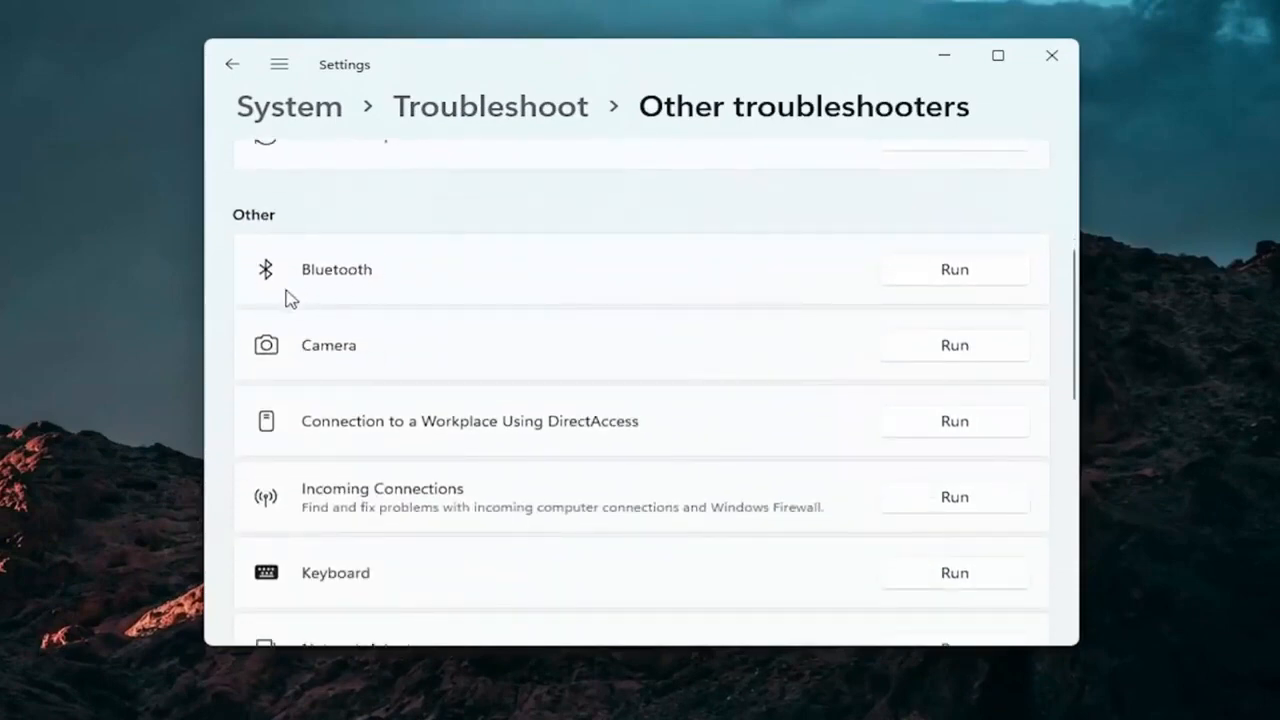
mouse_move(397, 400)
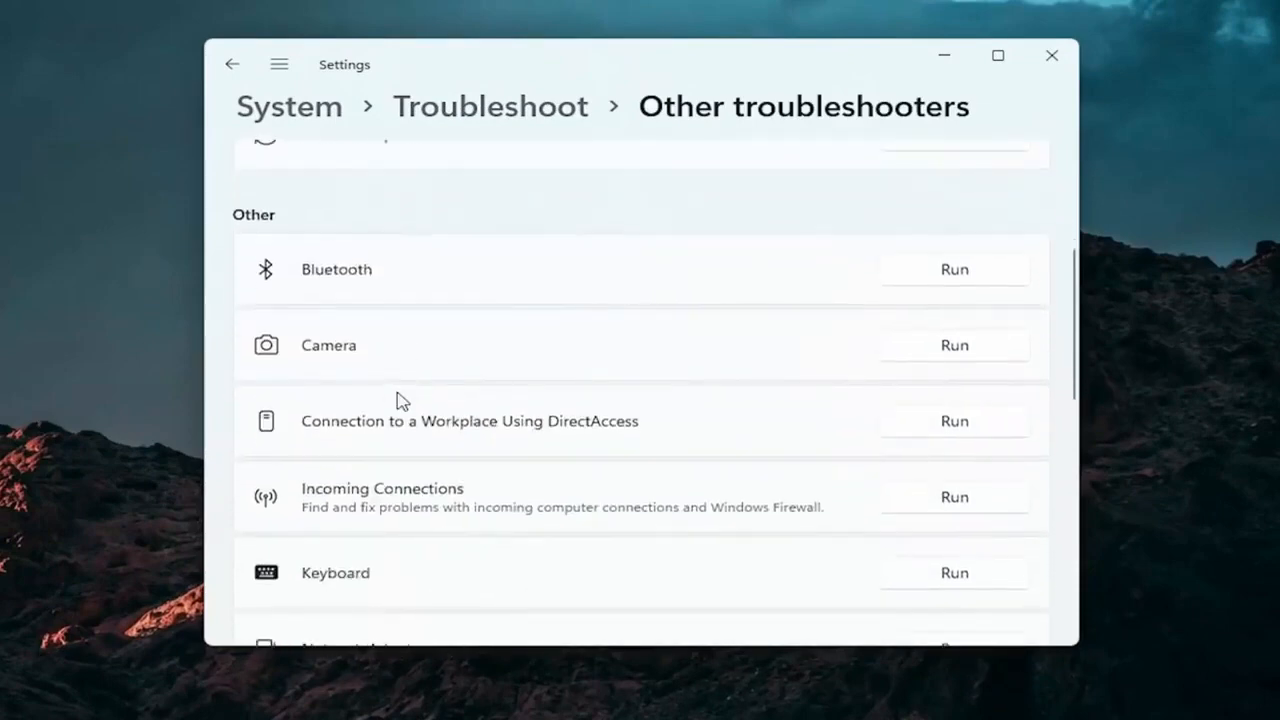
scroll(down, 3)
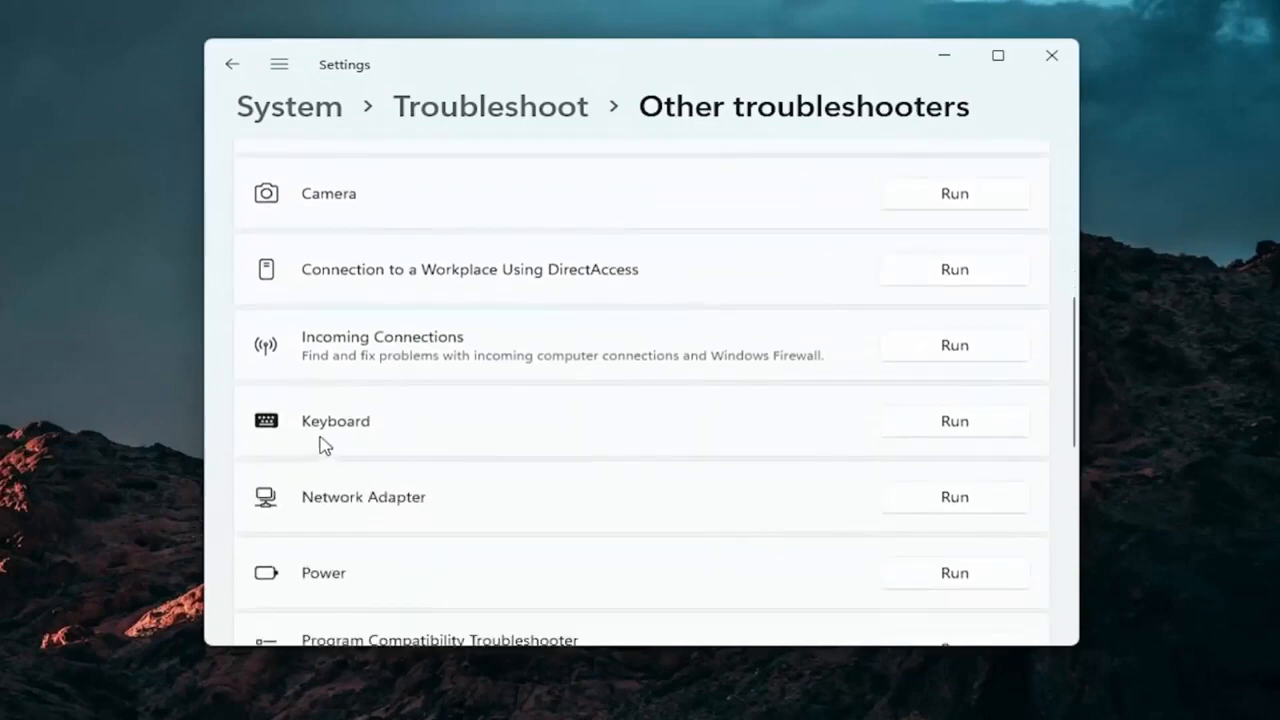
click(953, 420)
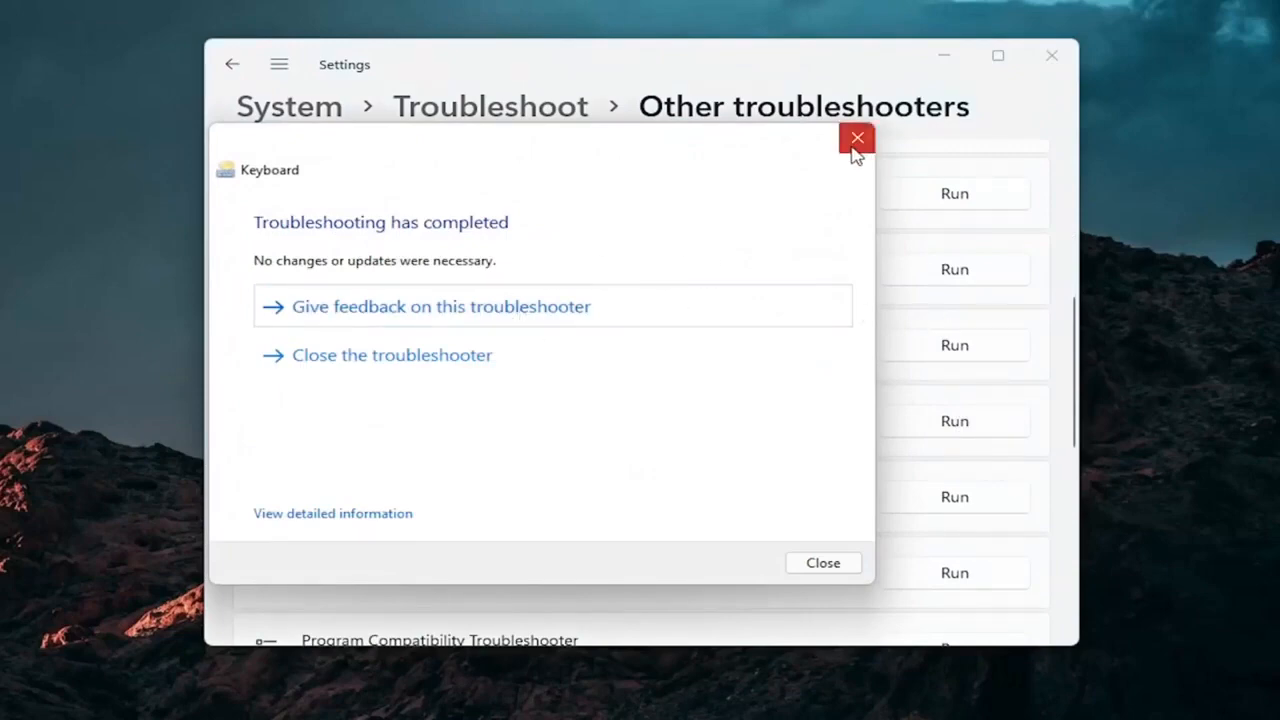
click(856, 137)
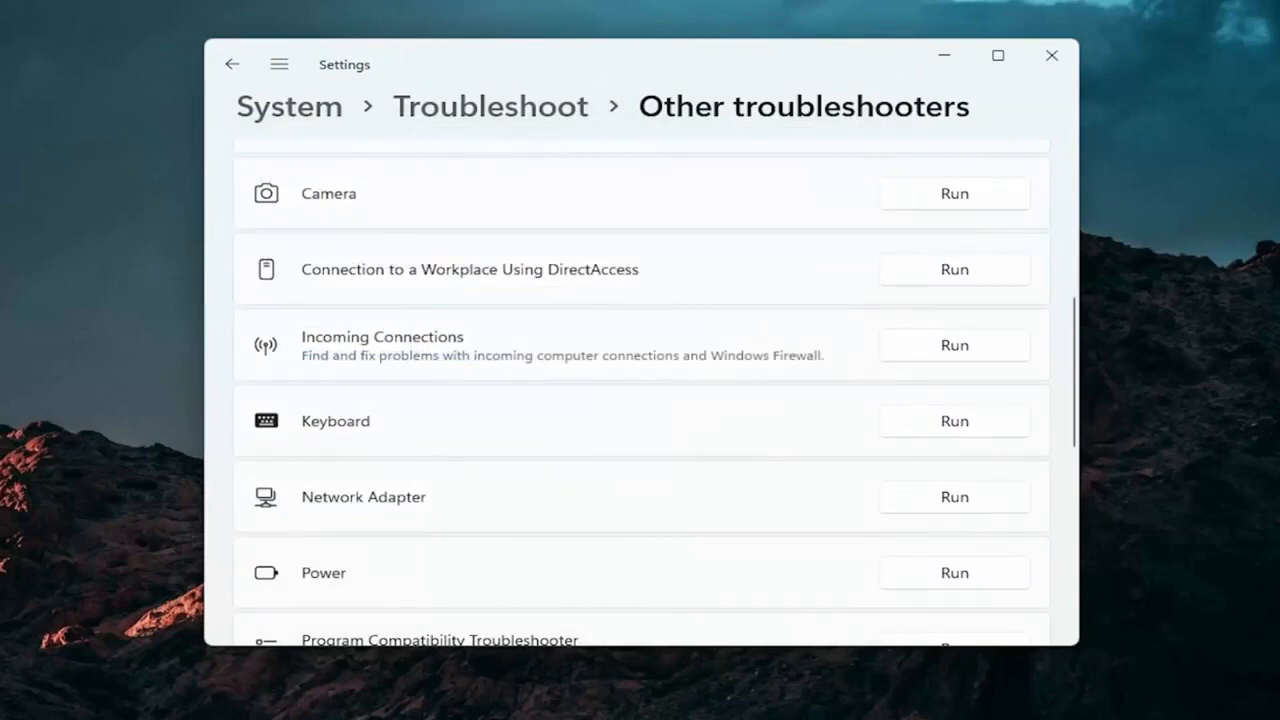
Close Settings and launch Command Prompt ('cmd') with Run as administrator.
click(1051, 55)
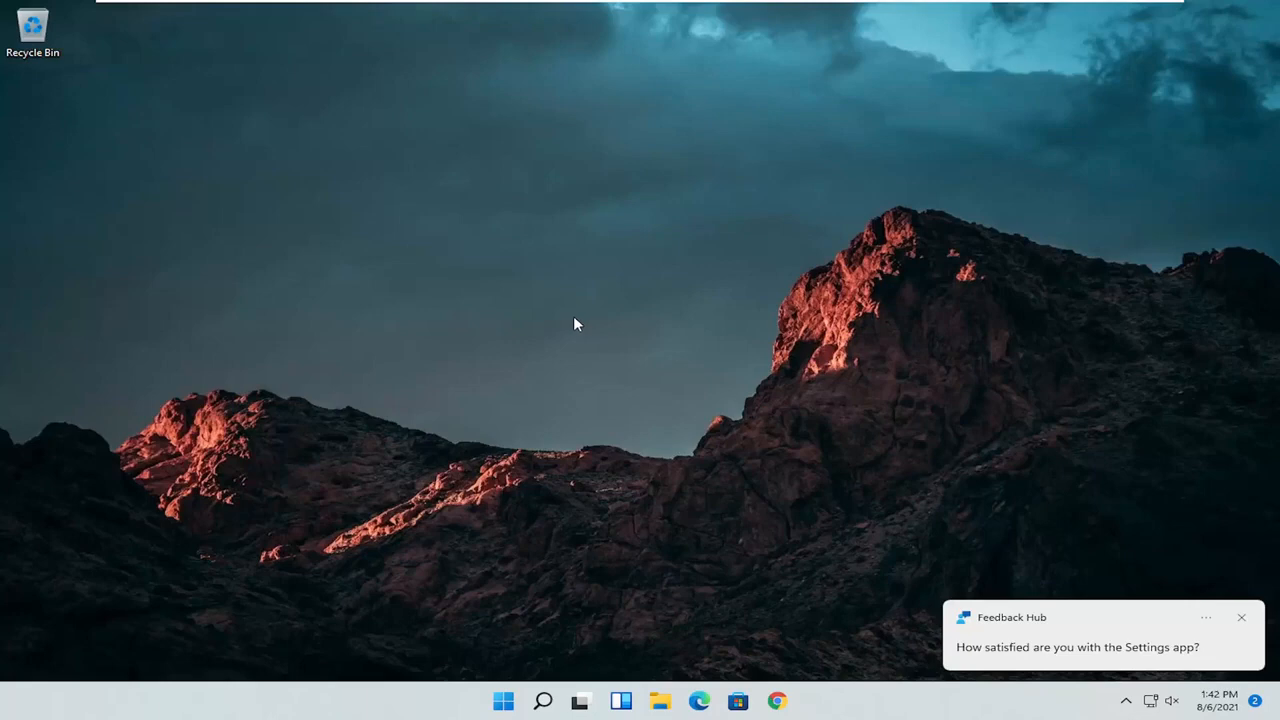
click(543, 700)
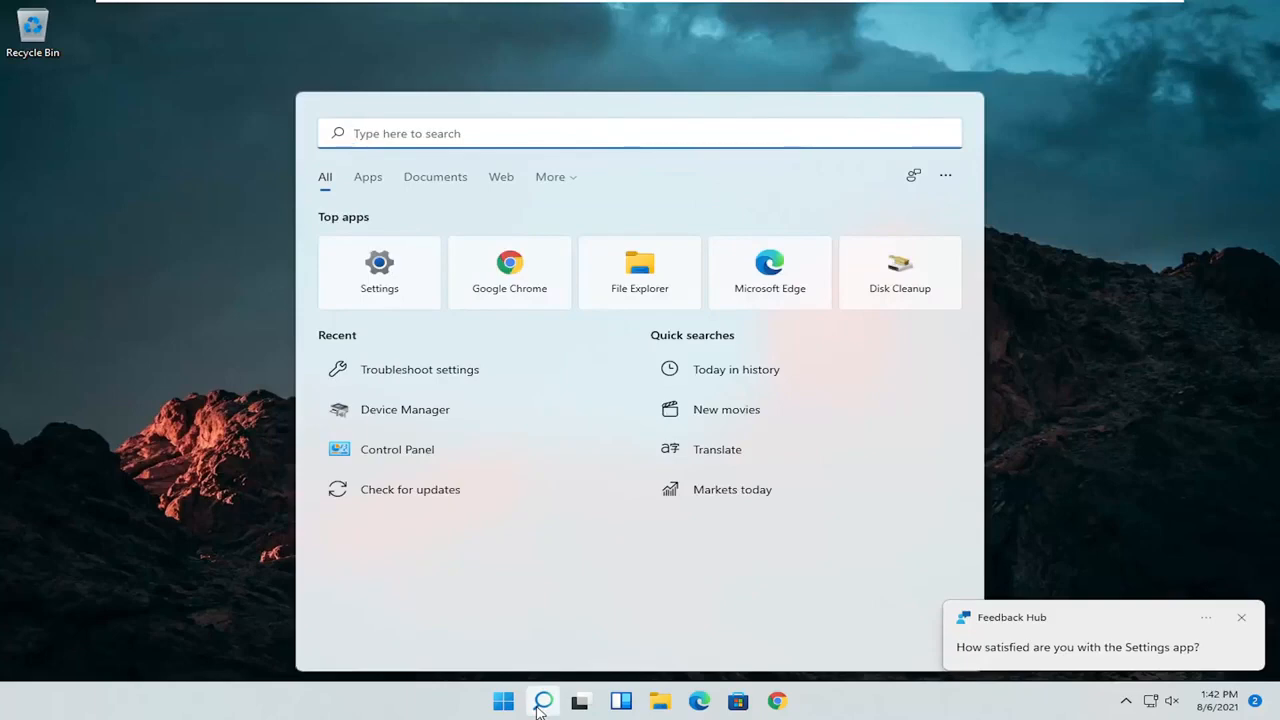
text(cmd)
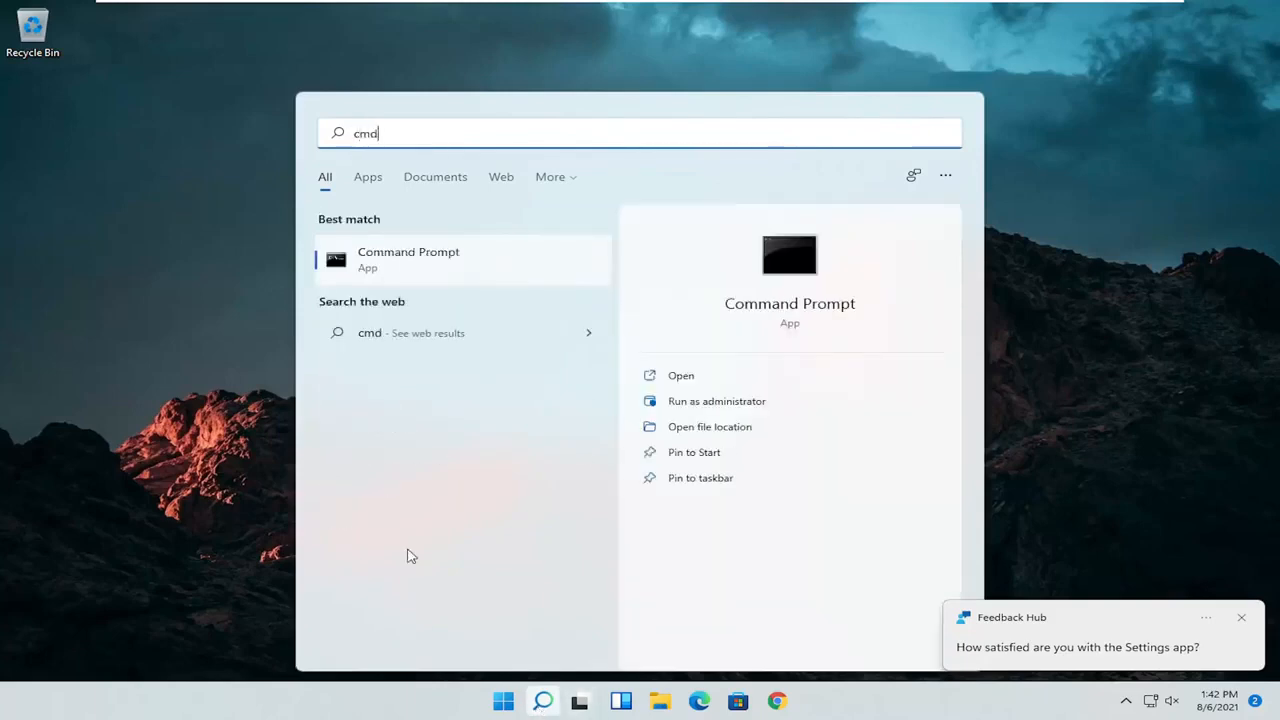
mouse_move(380, 260)
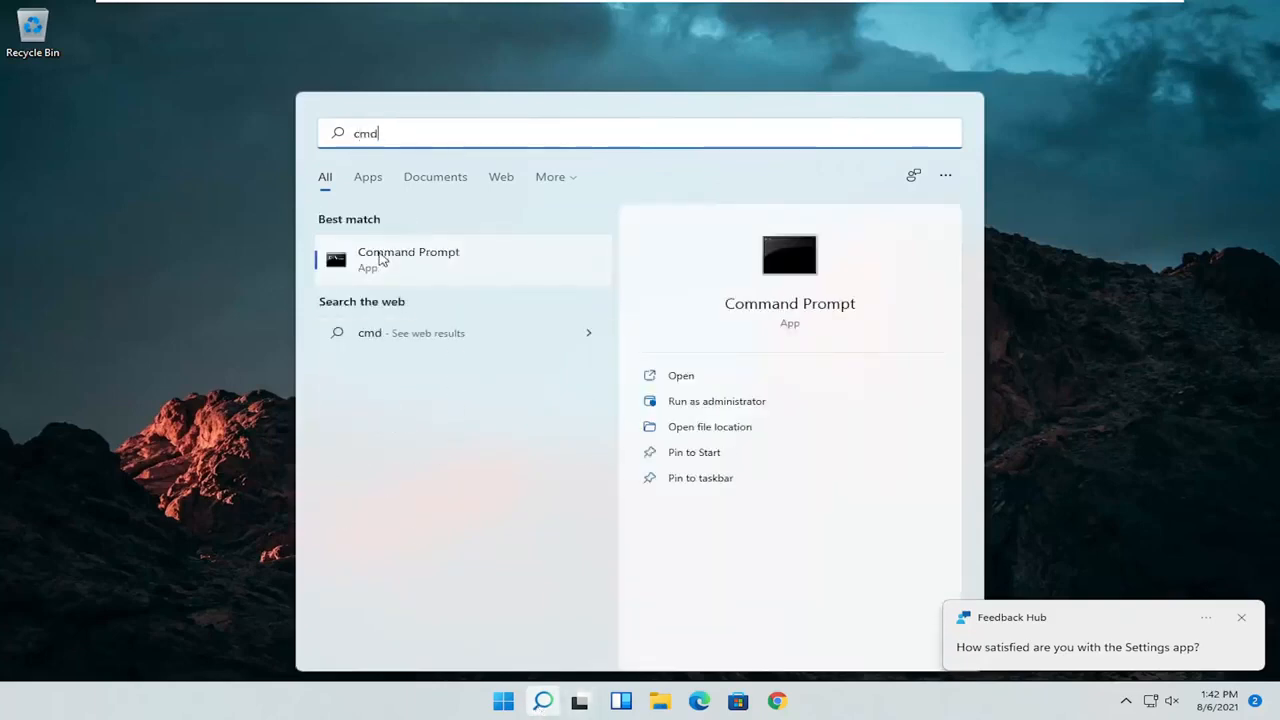
right_click(408, 258)
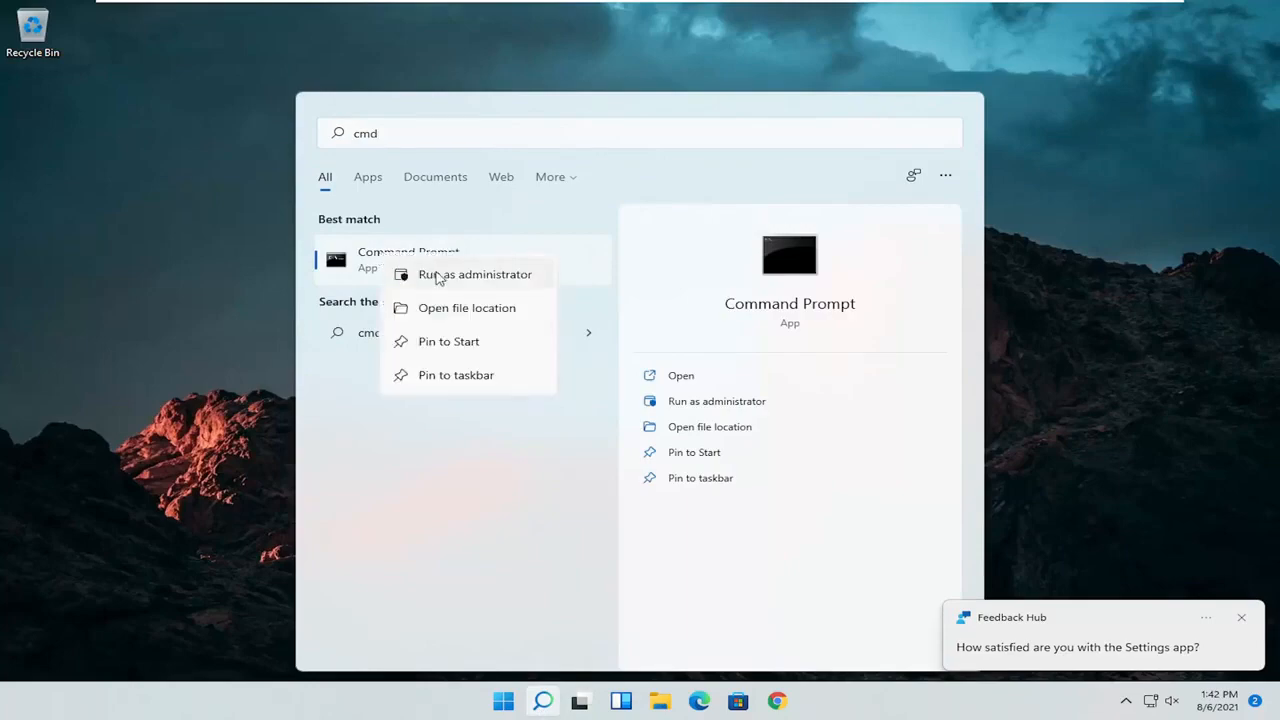
click(474, 274)
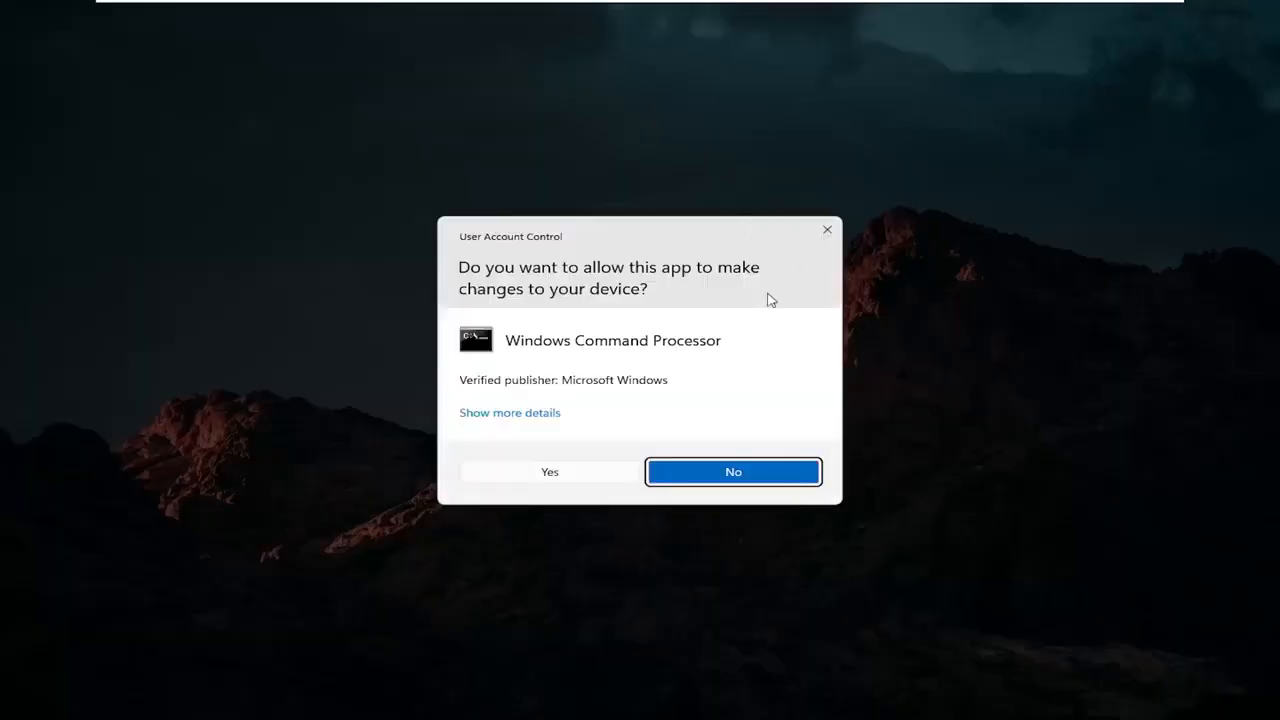
Approve the User Account Control prompt and type sfc /scannow at the elevated prompt.
click(549, 471)
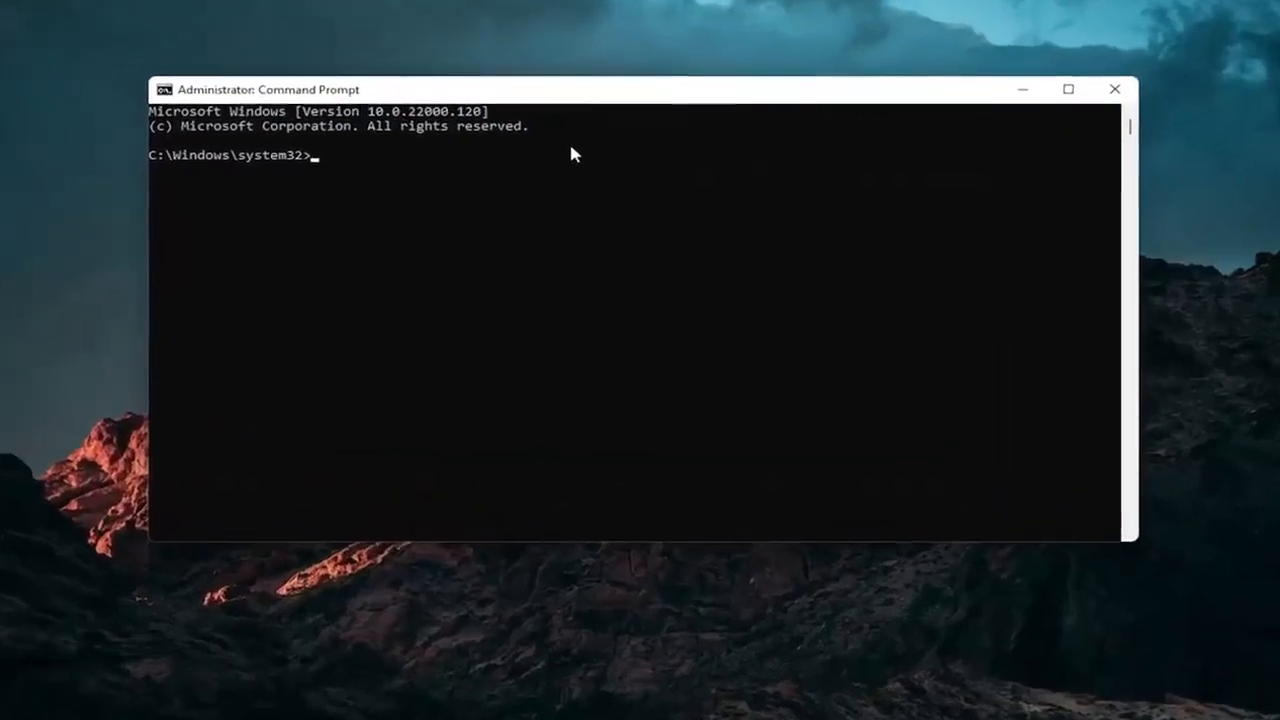
text(sfc /sc)
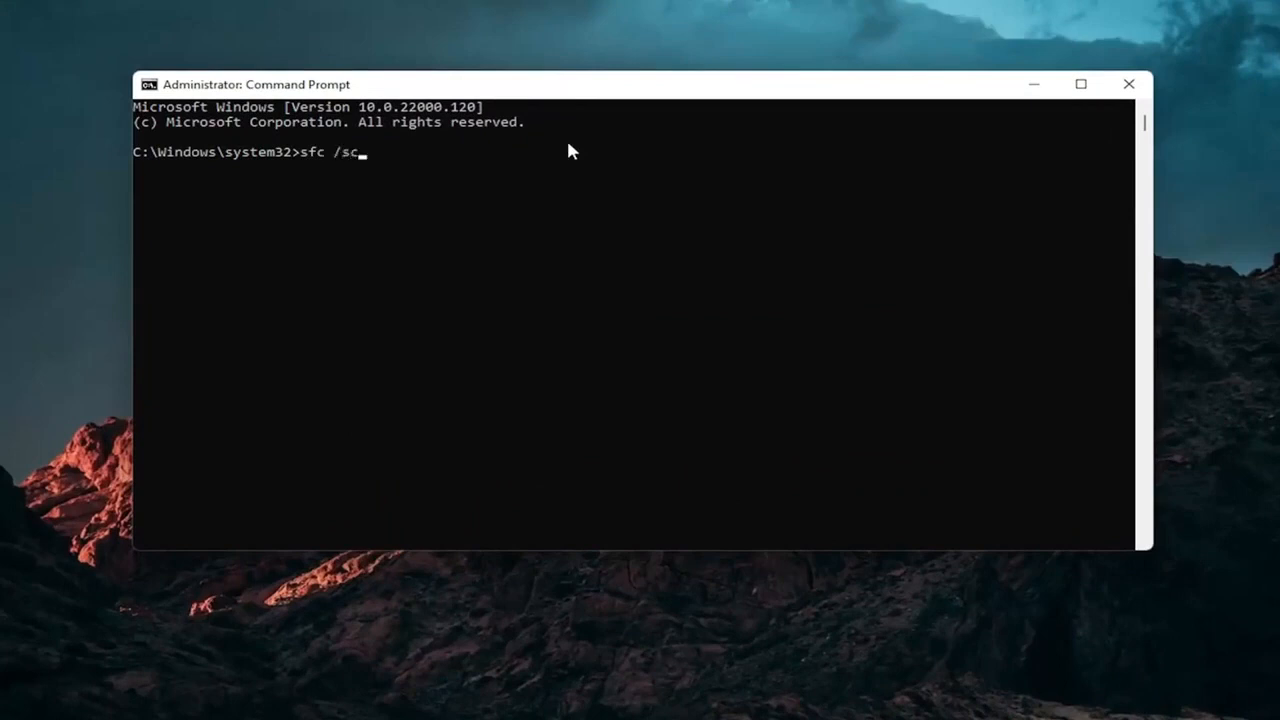
text(annow)
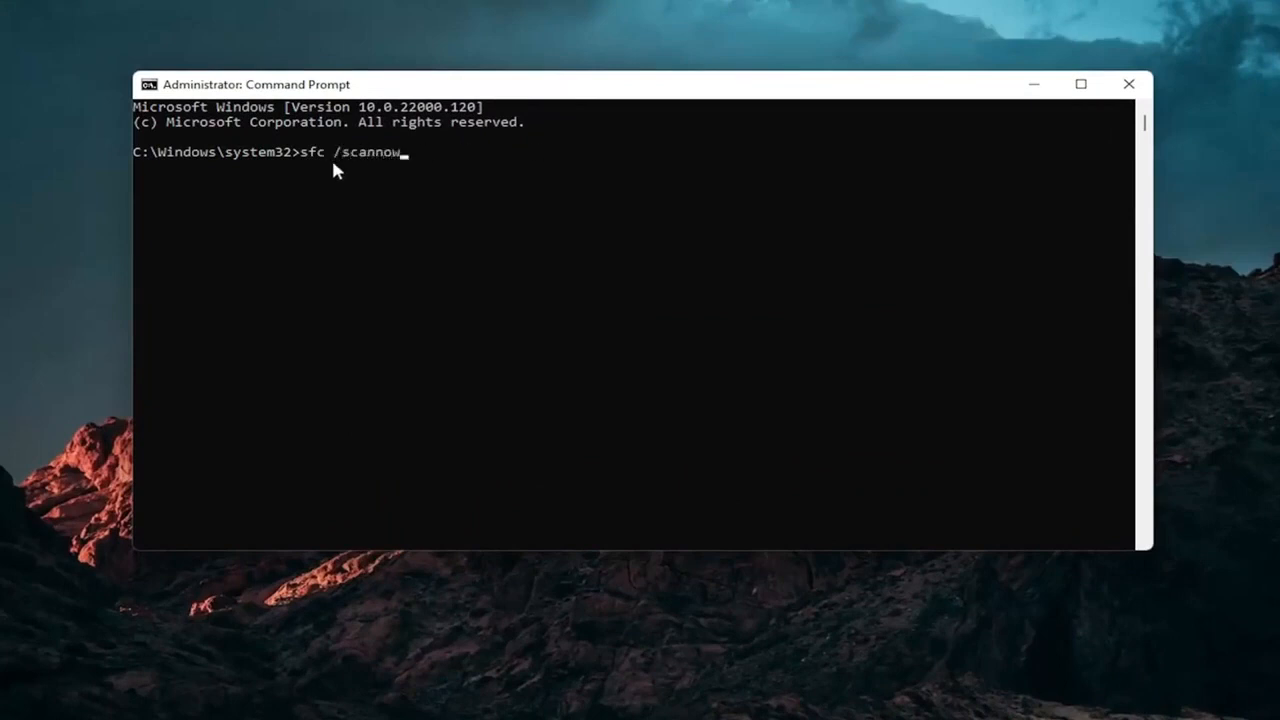
mouse_move(290, 243)
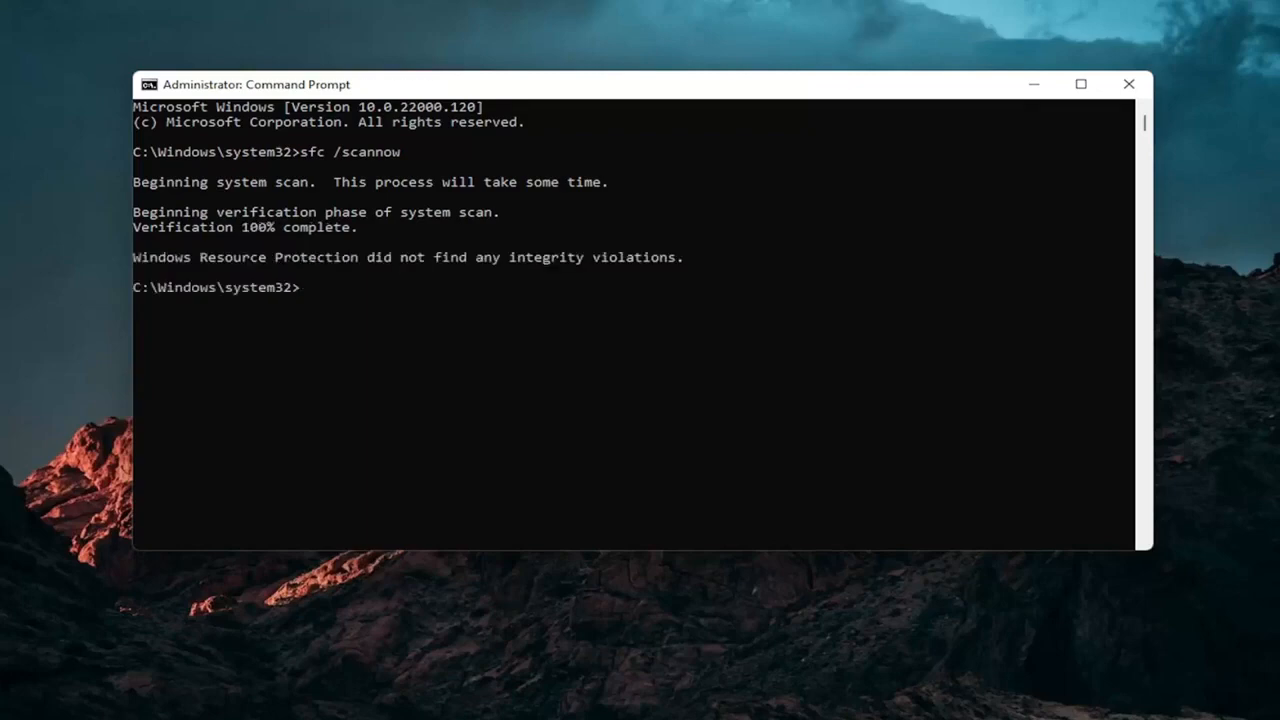
Close Command Prompt and choose Restart under Start's Shut down or sign out menu.
click(1129, 84)
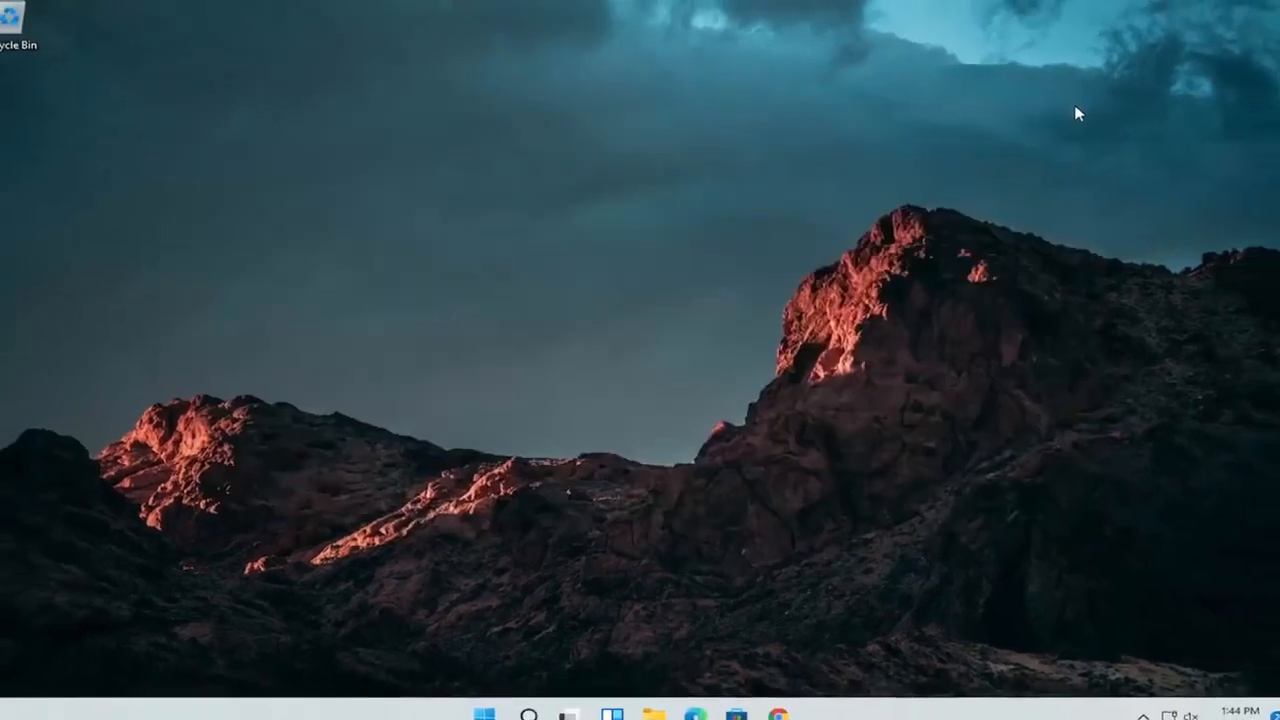
right_click(503, 700)
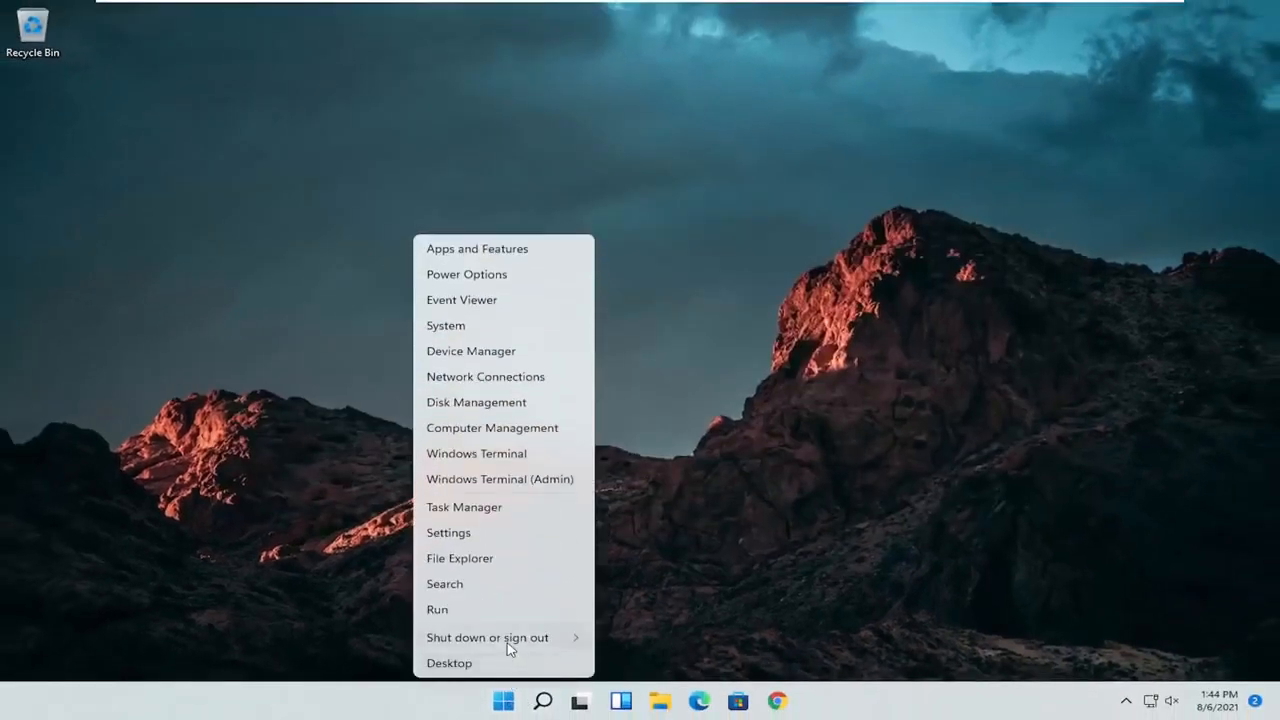
click(487, 637)
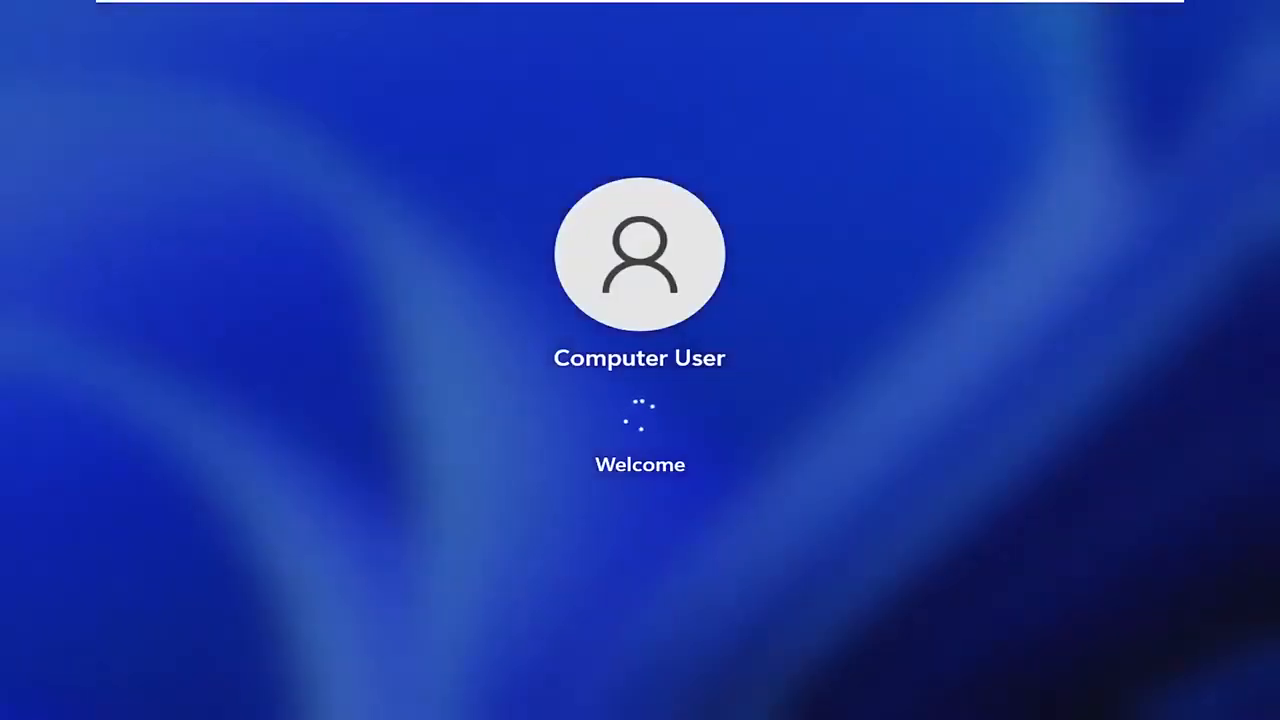